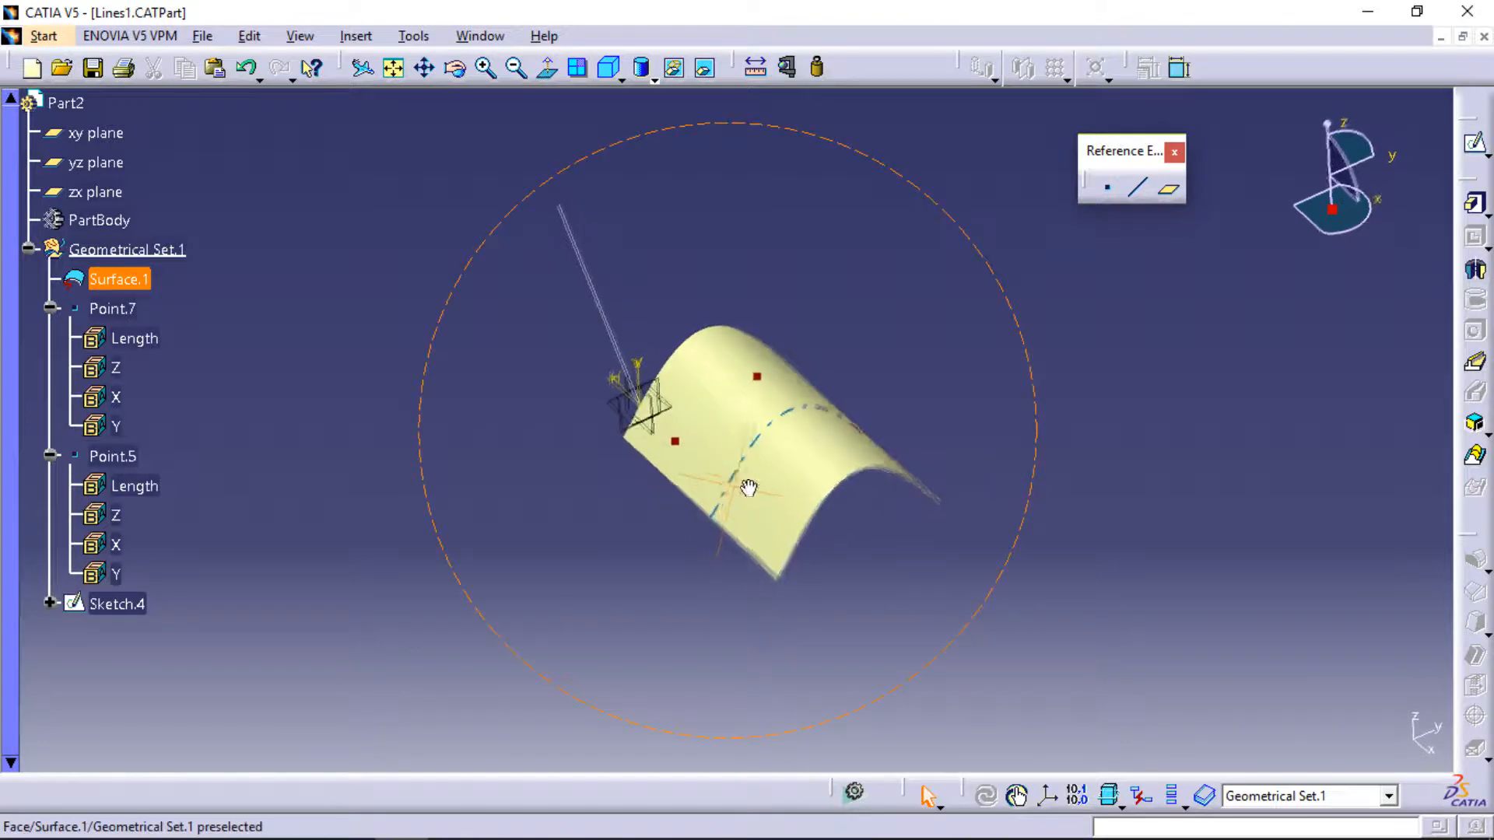
# Step: Orbit the view to see the curved surface and its two points from a tilted angle
pyautogui.moveTo(750, 489); pyautogui.dragTo(822, 357)
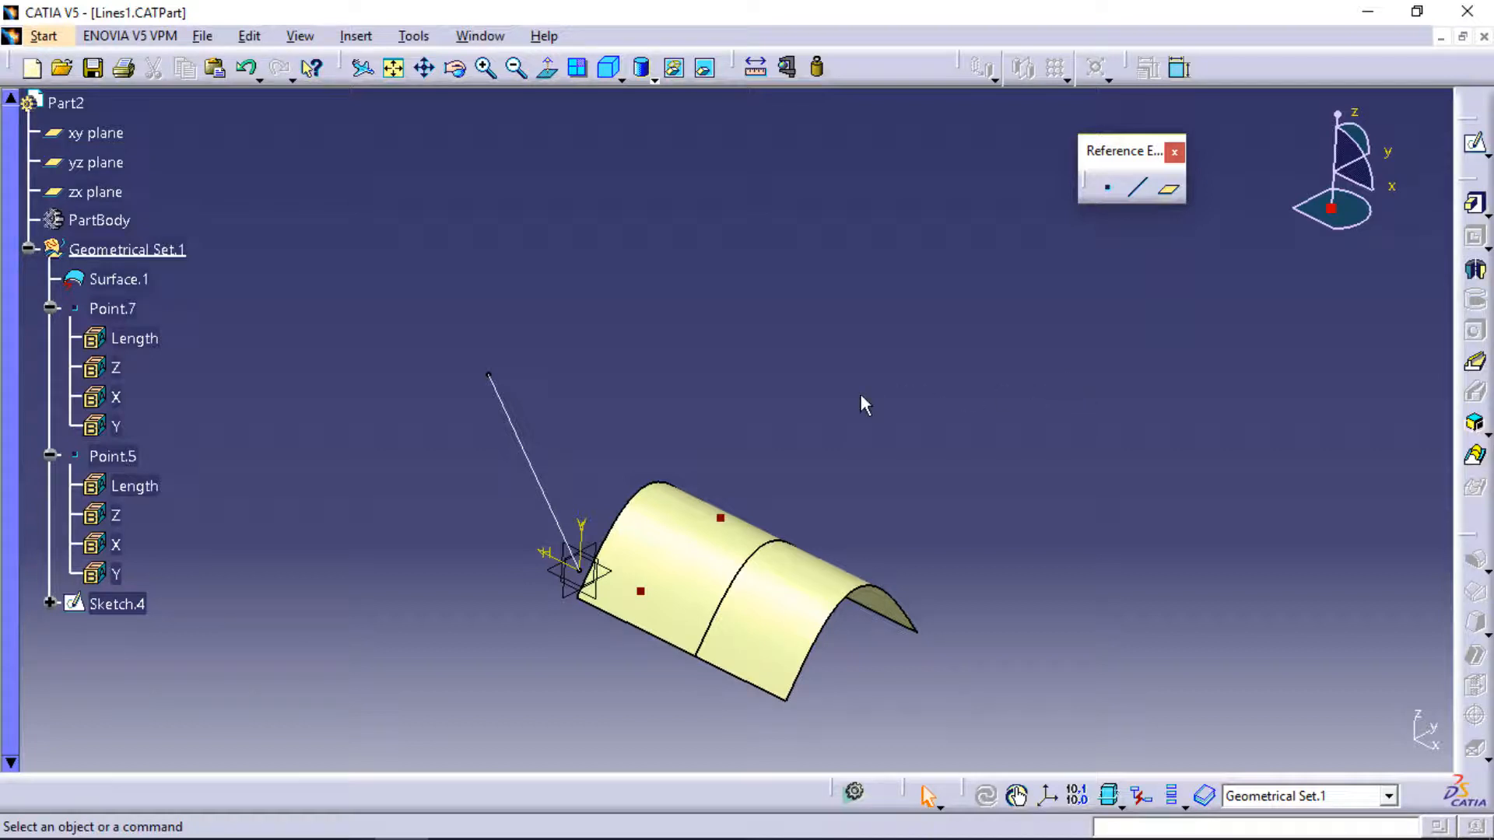
pyautogui.moveTo(1158, 285)
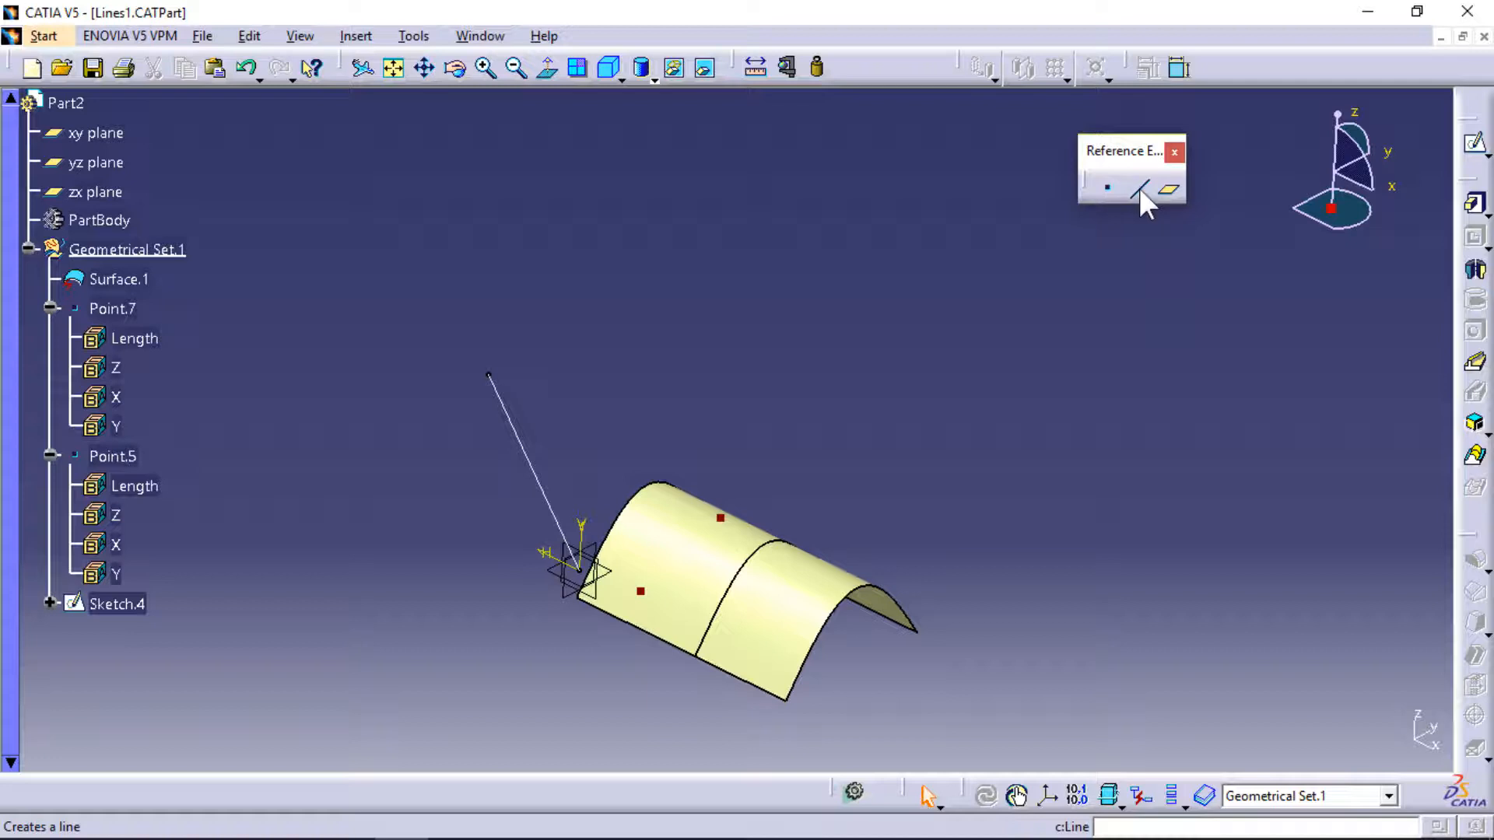
# Step: Create a Point-Point line with Point.7 as the first point and Point.5 as the second
pyautogui.click(1138, 188)
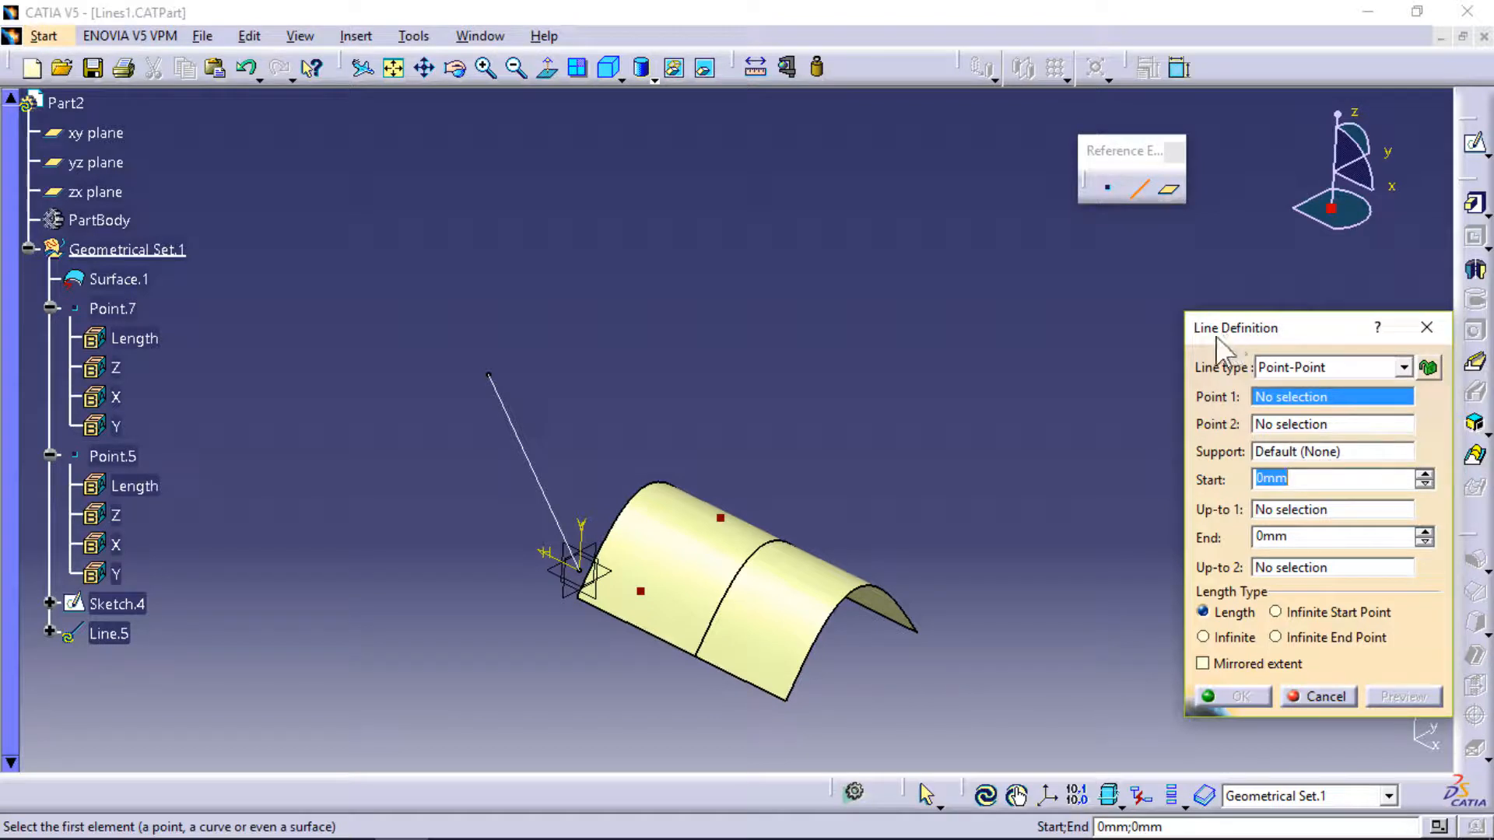
pyautogui.click(1403, 367)
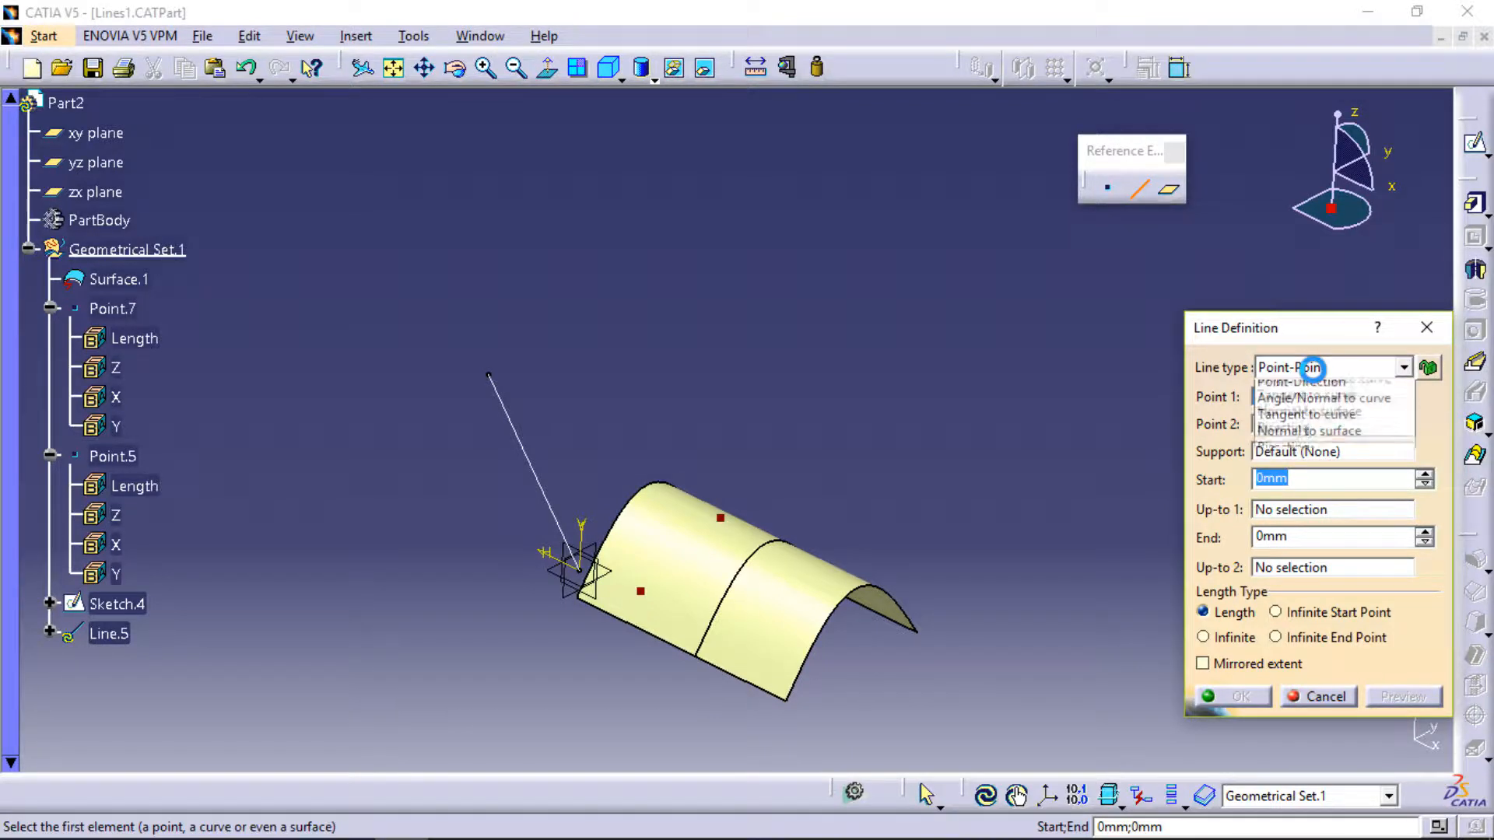
pyautogui.click(1299, 368)
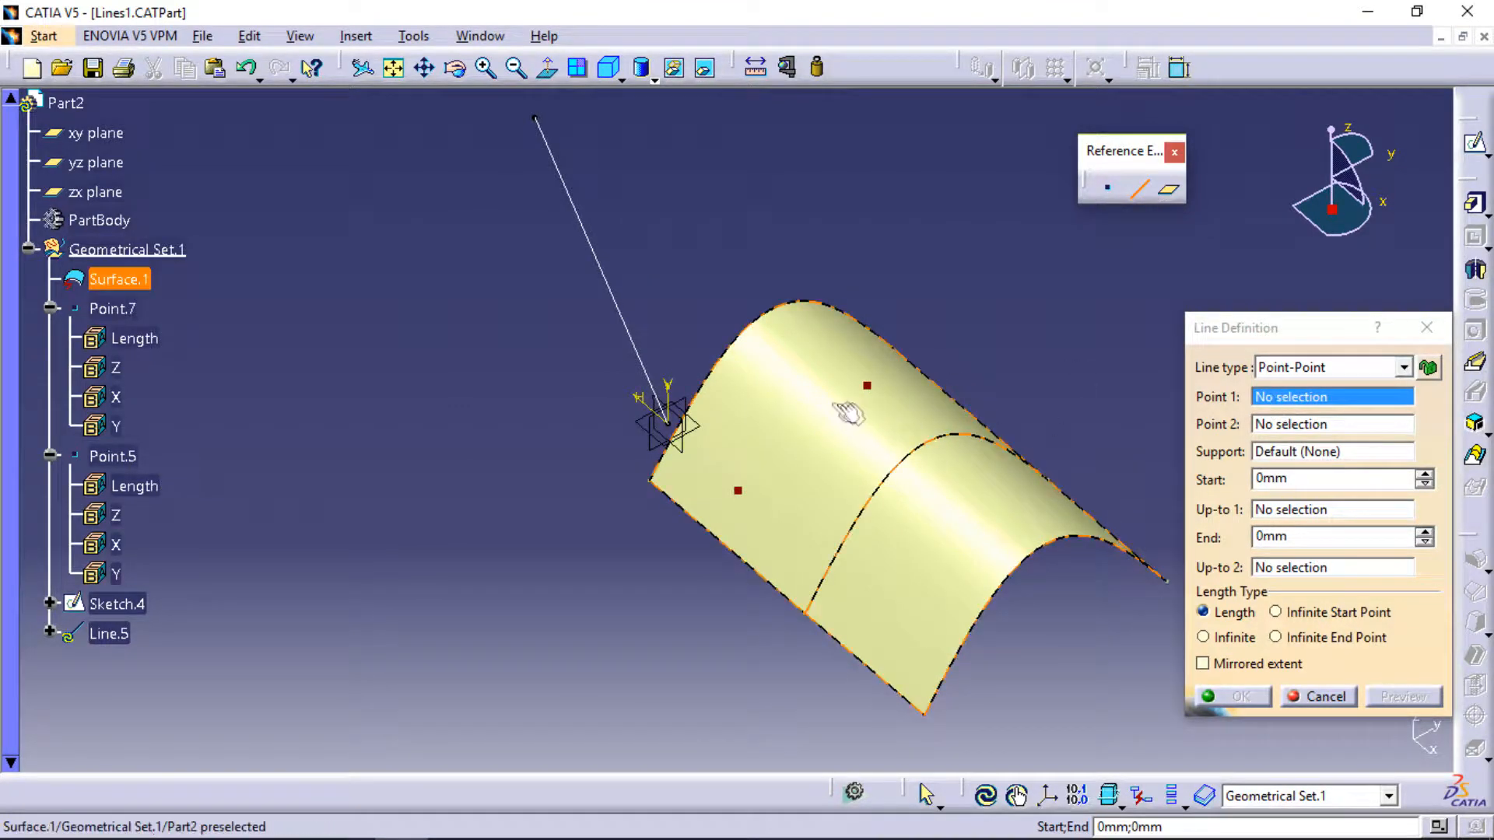
pyautogui.click(866, 384)
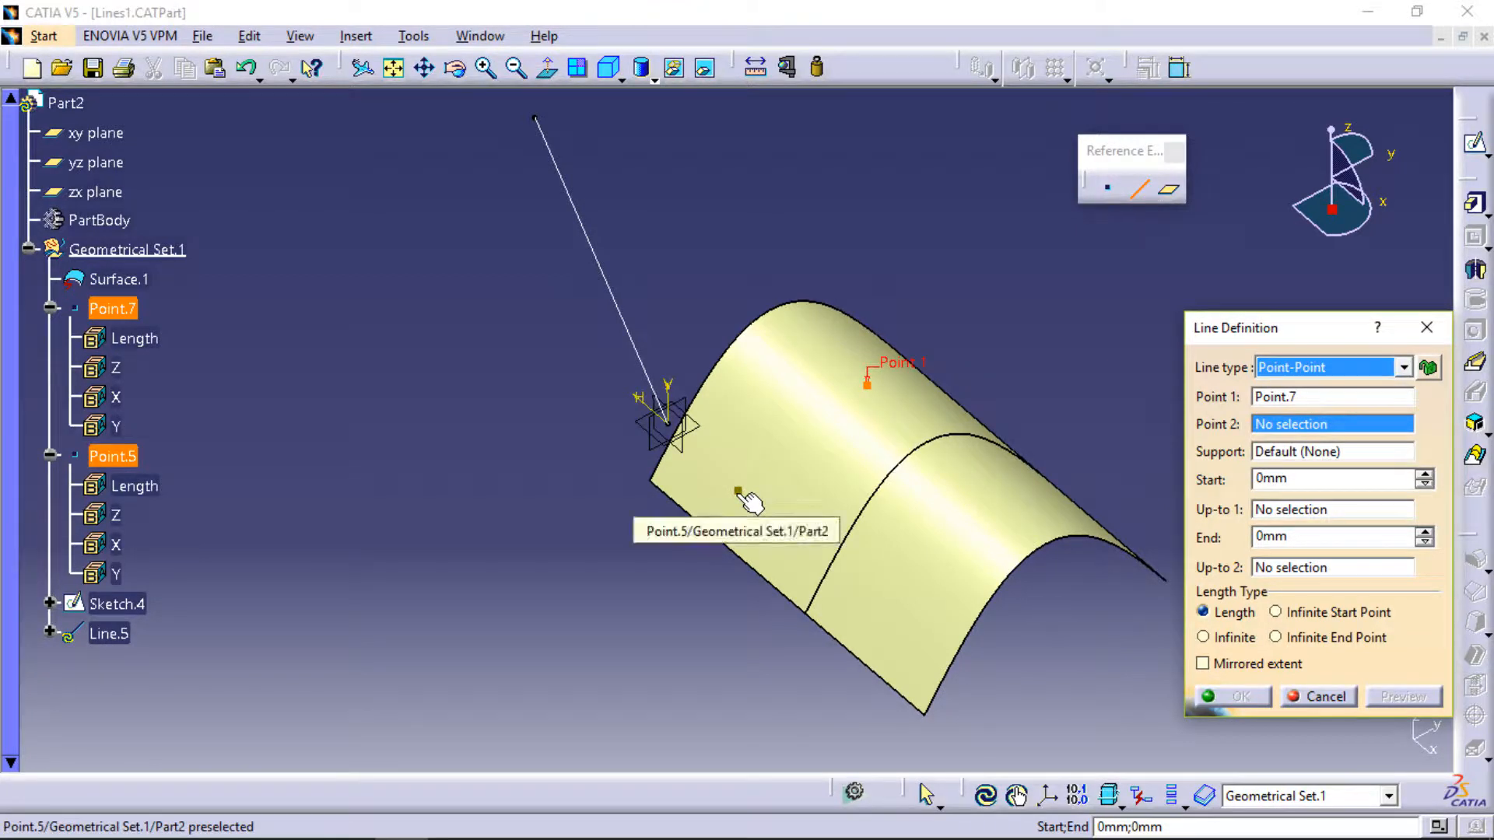
pyautogui.click(738, 491)
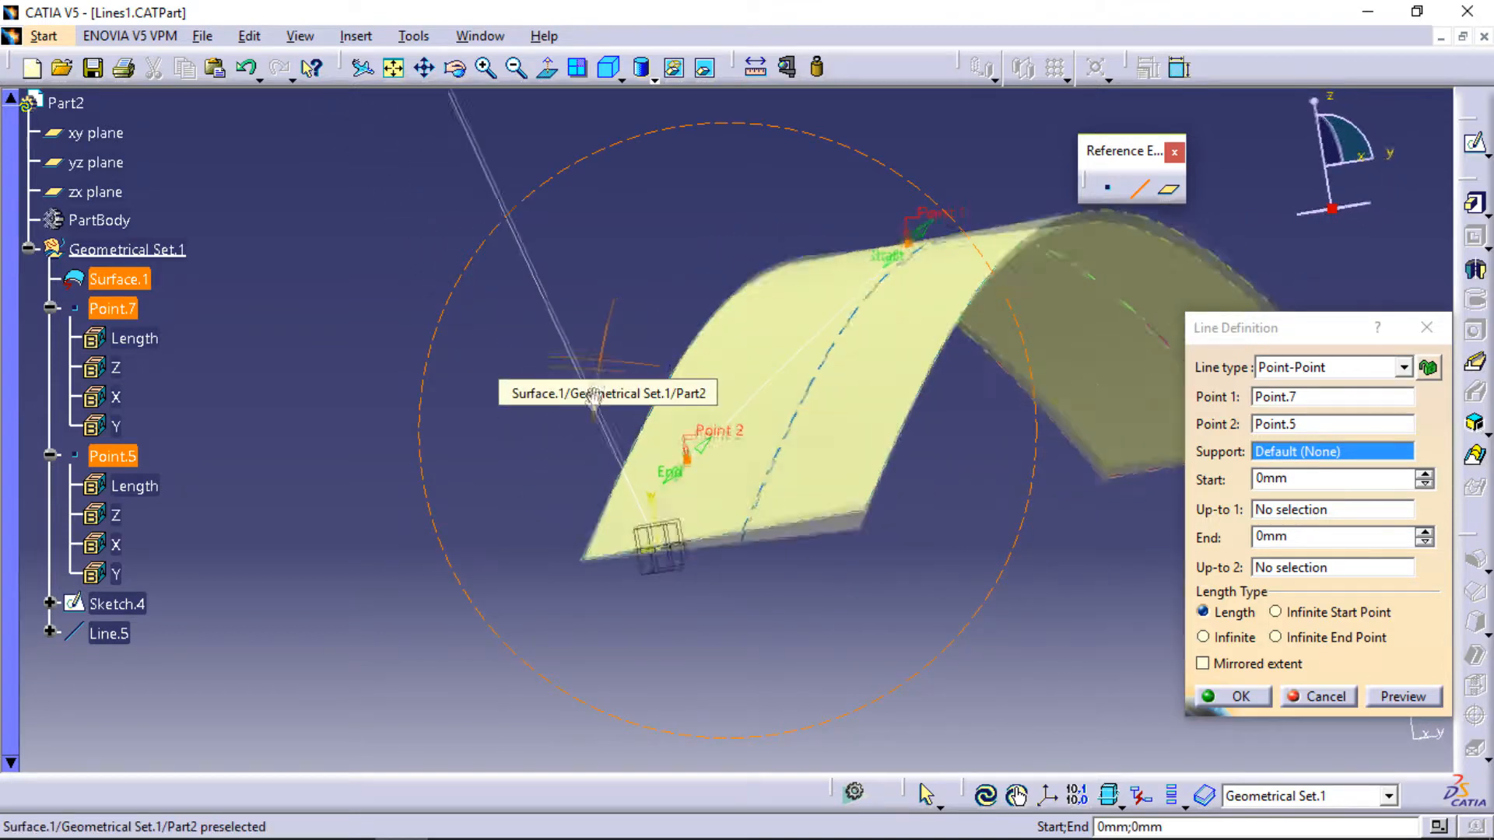
pyautogui.moveTo(591, 400); pyautogui.dragTo(934, 443)
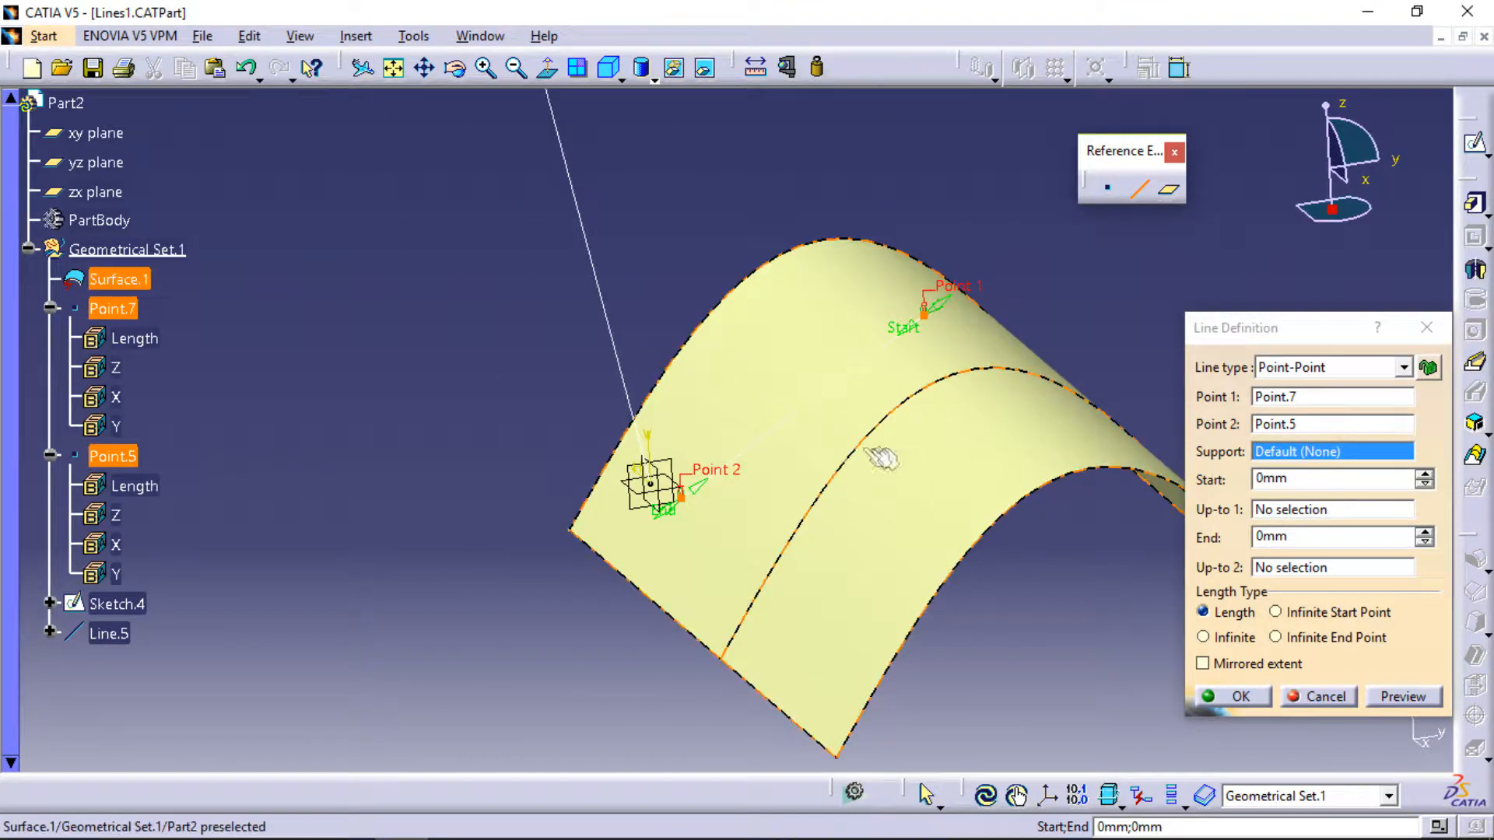
pyautogui.click(882, 457)
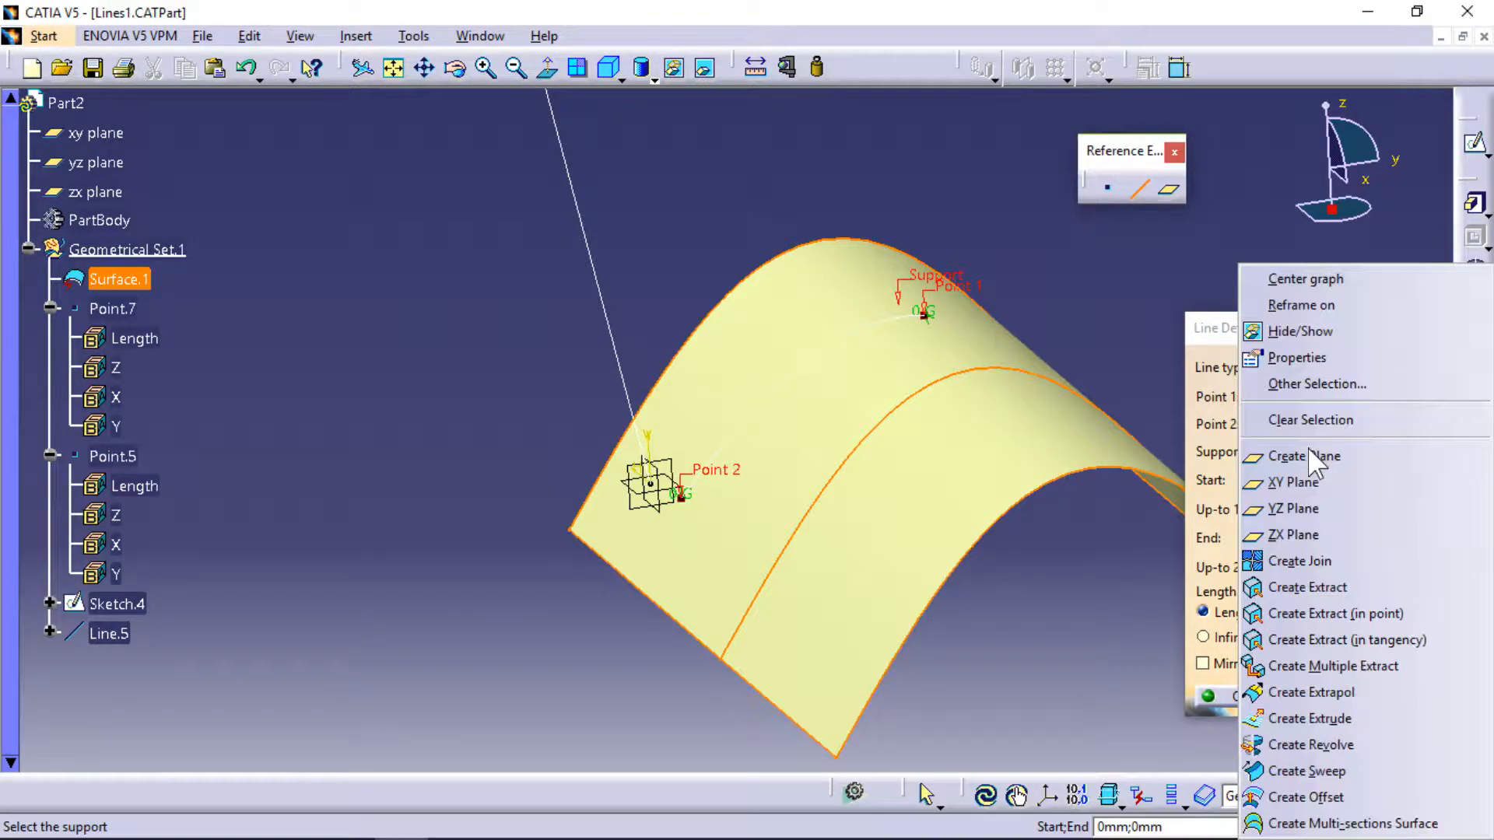
pyautogui.moveTo(1318, 420)
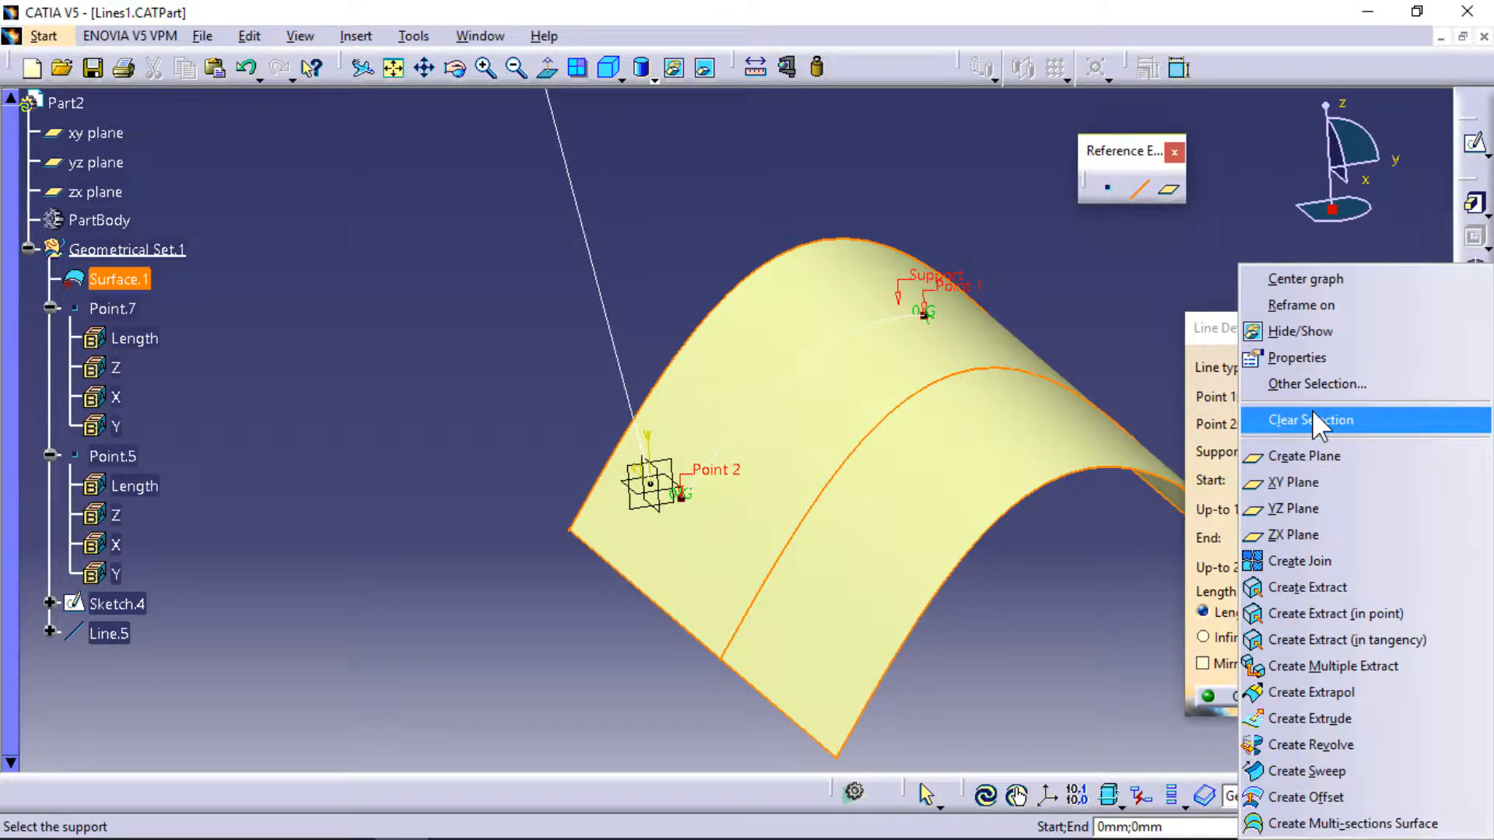
pyautogui.click(1310, 420)
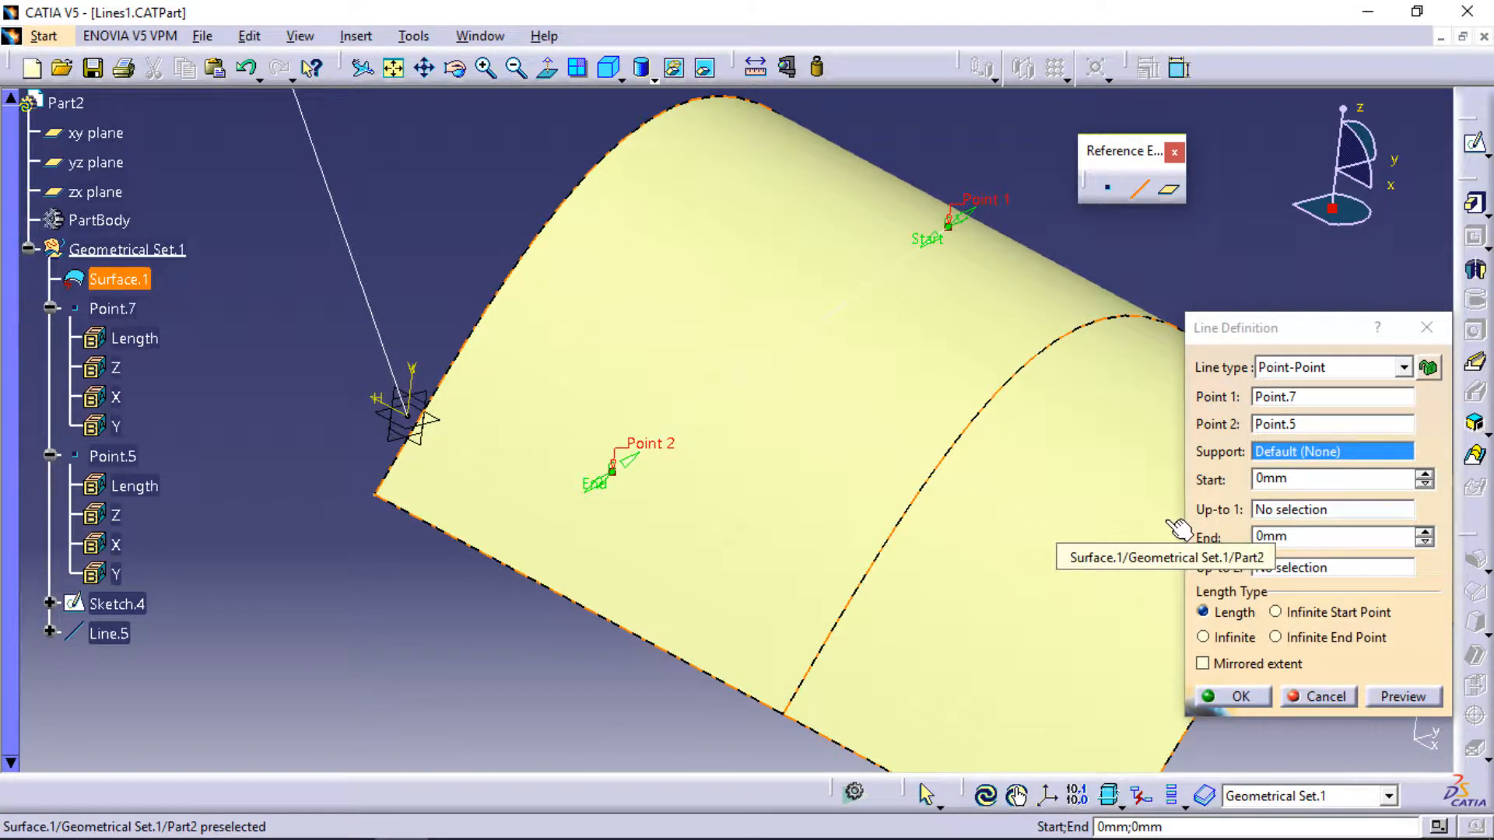
# Step: Give the point-point line a 50 mm start length and confirm it
pyautogui.click(1316, 480)
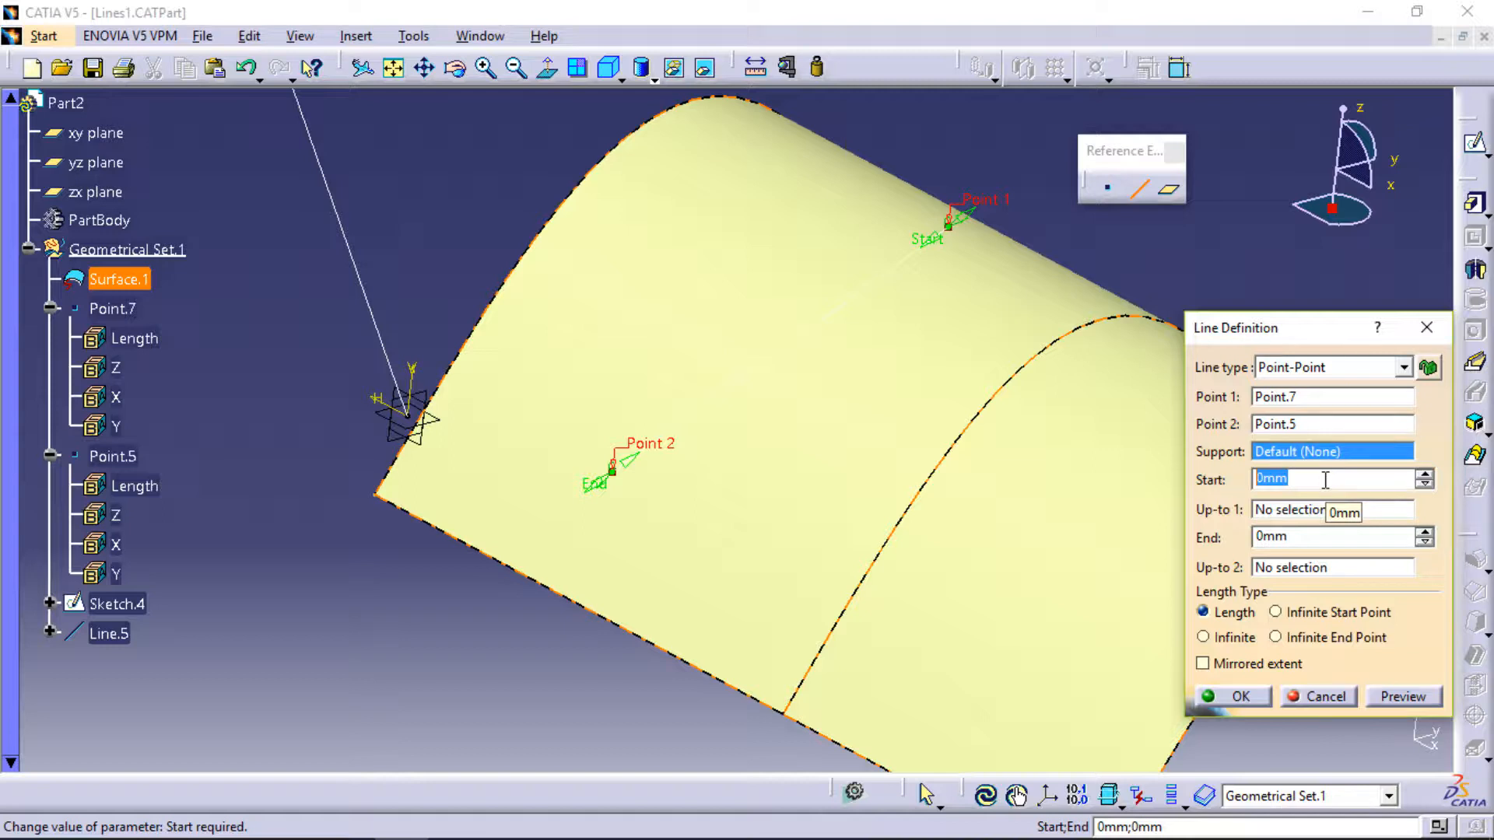
pyautogui.write('50')
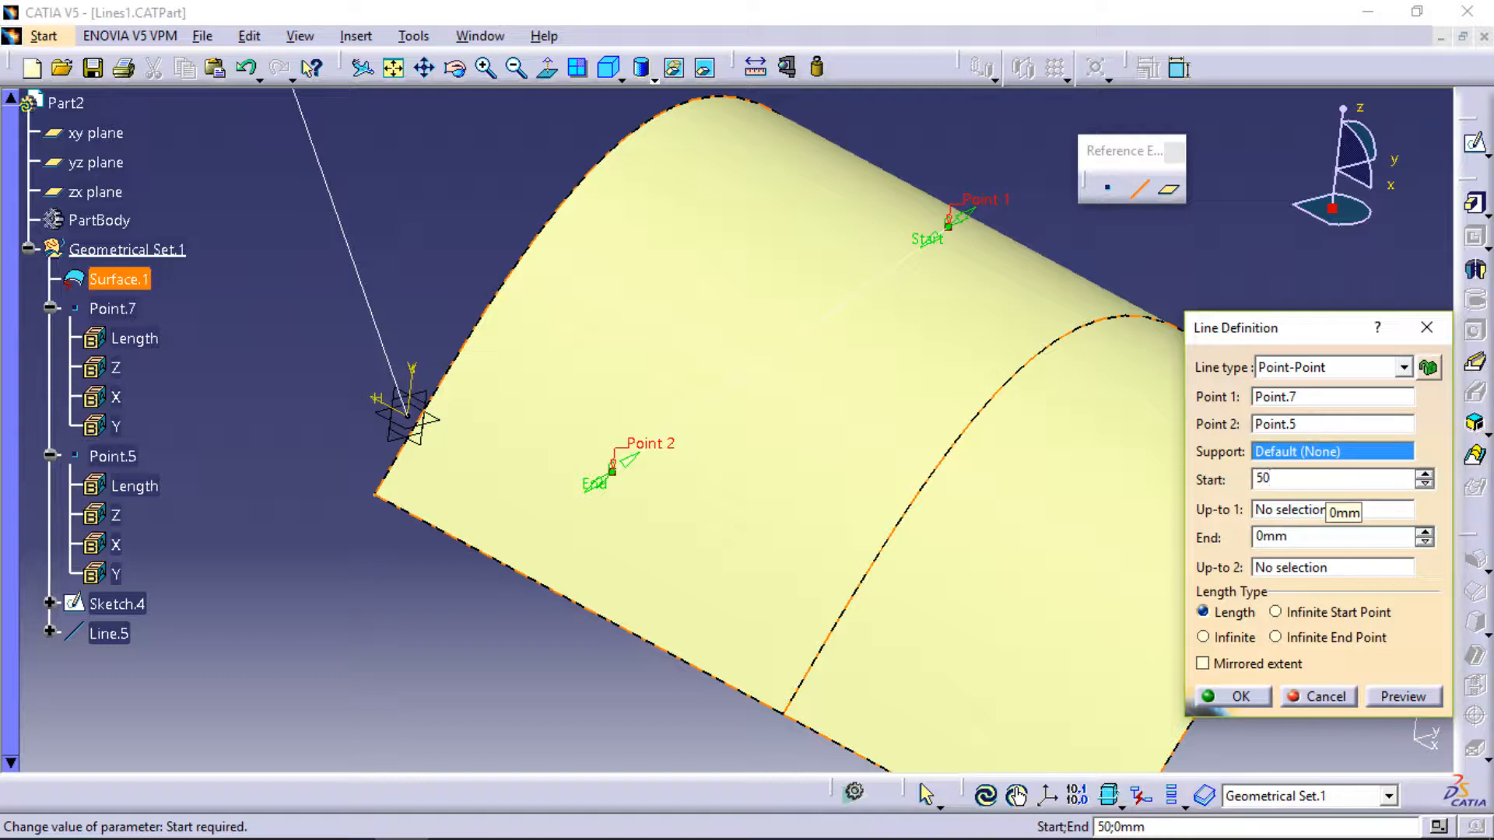
pyautogui.click(1318, 697)
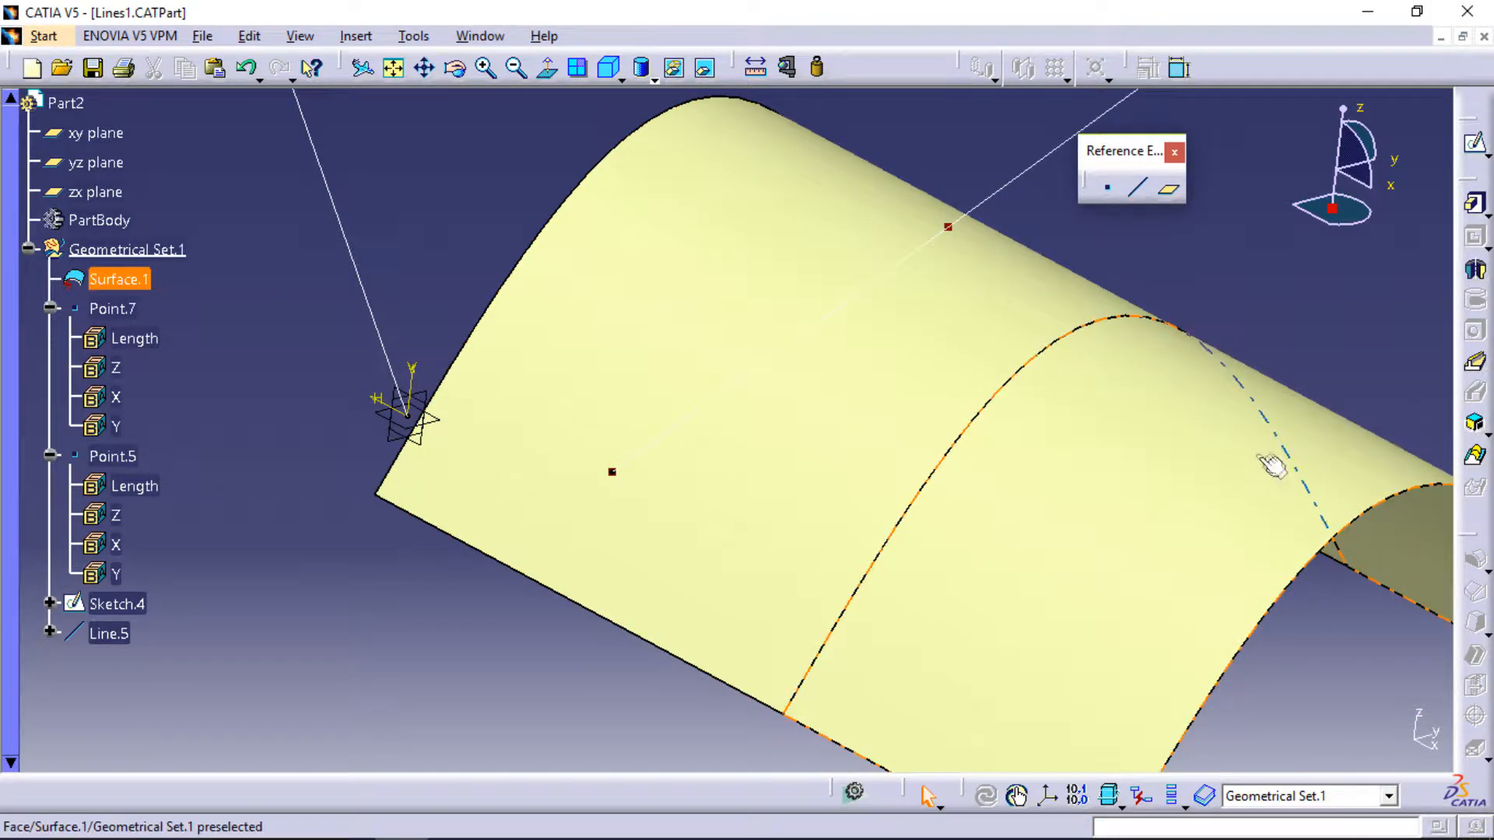
# Step: Clear the selection and reopen Line.5 to edit its end length
pyautogui.click(117, 604)
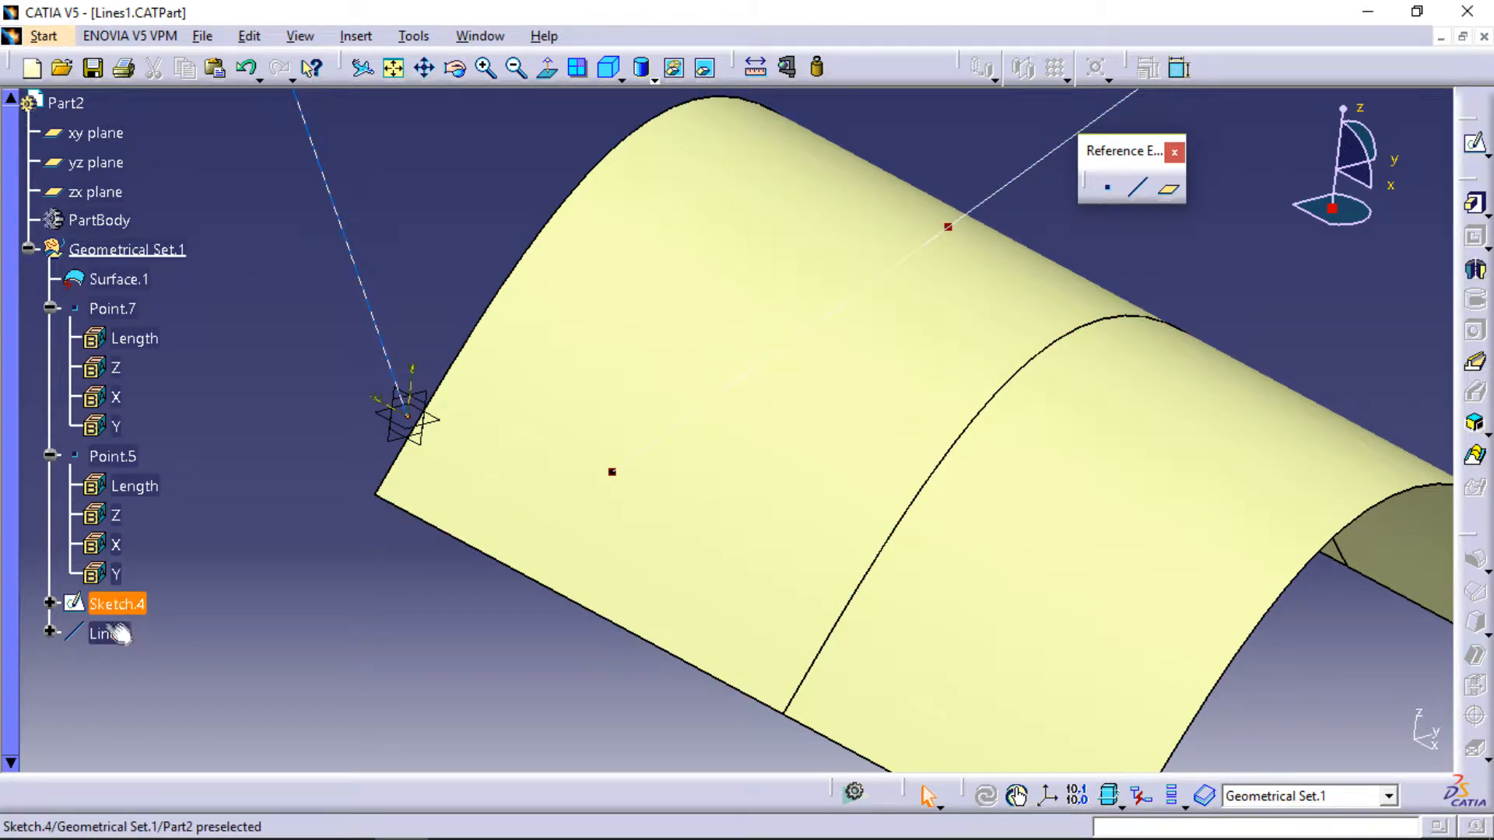
pyautogui.doubleClick(102, 633)
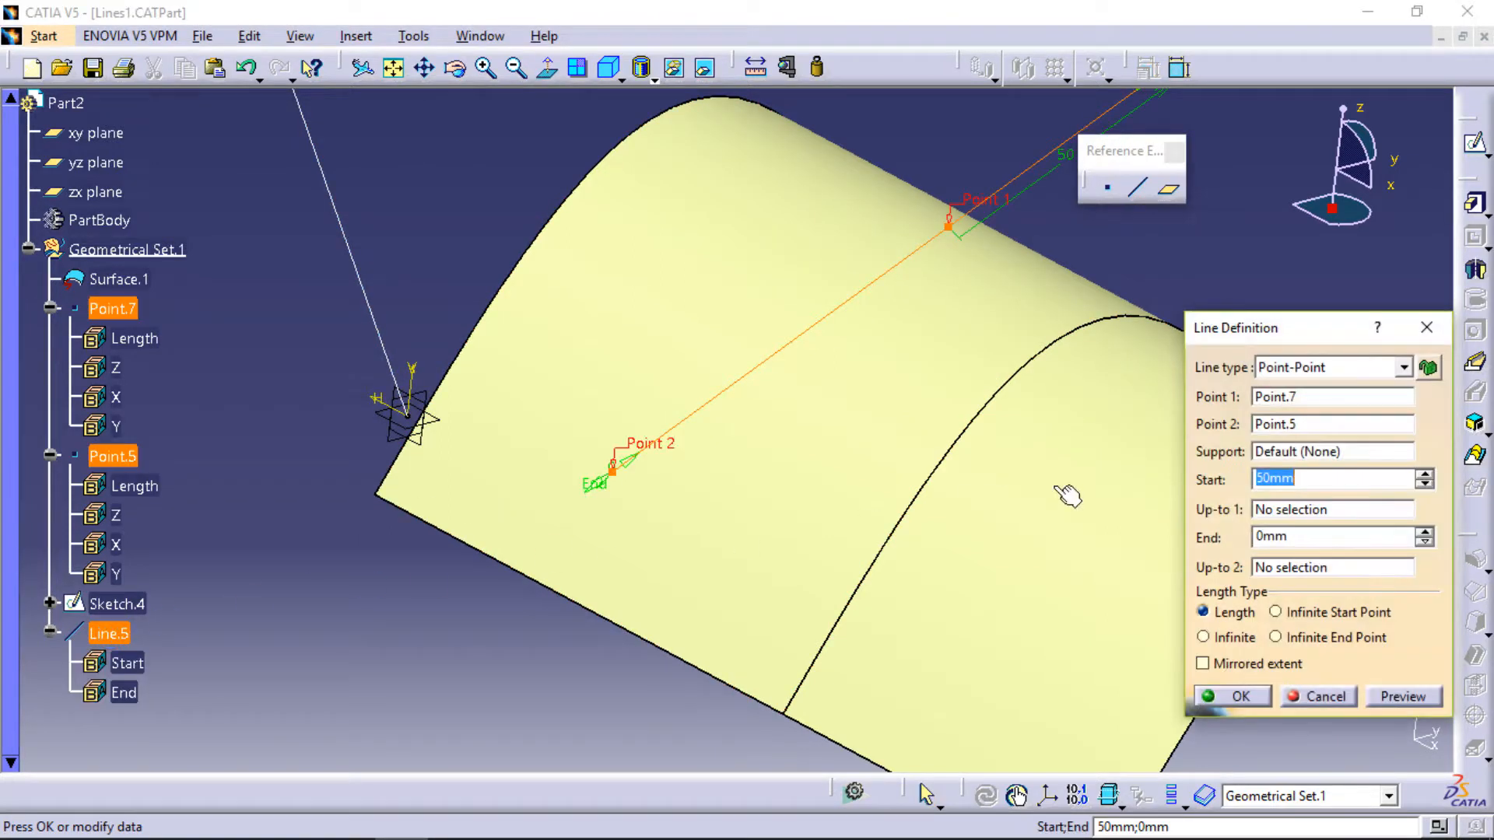
pyautogui.click(1298, 537)
pyautogui.write('50')
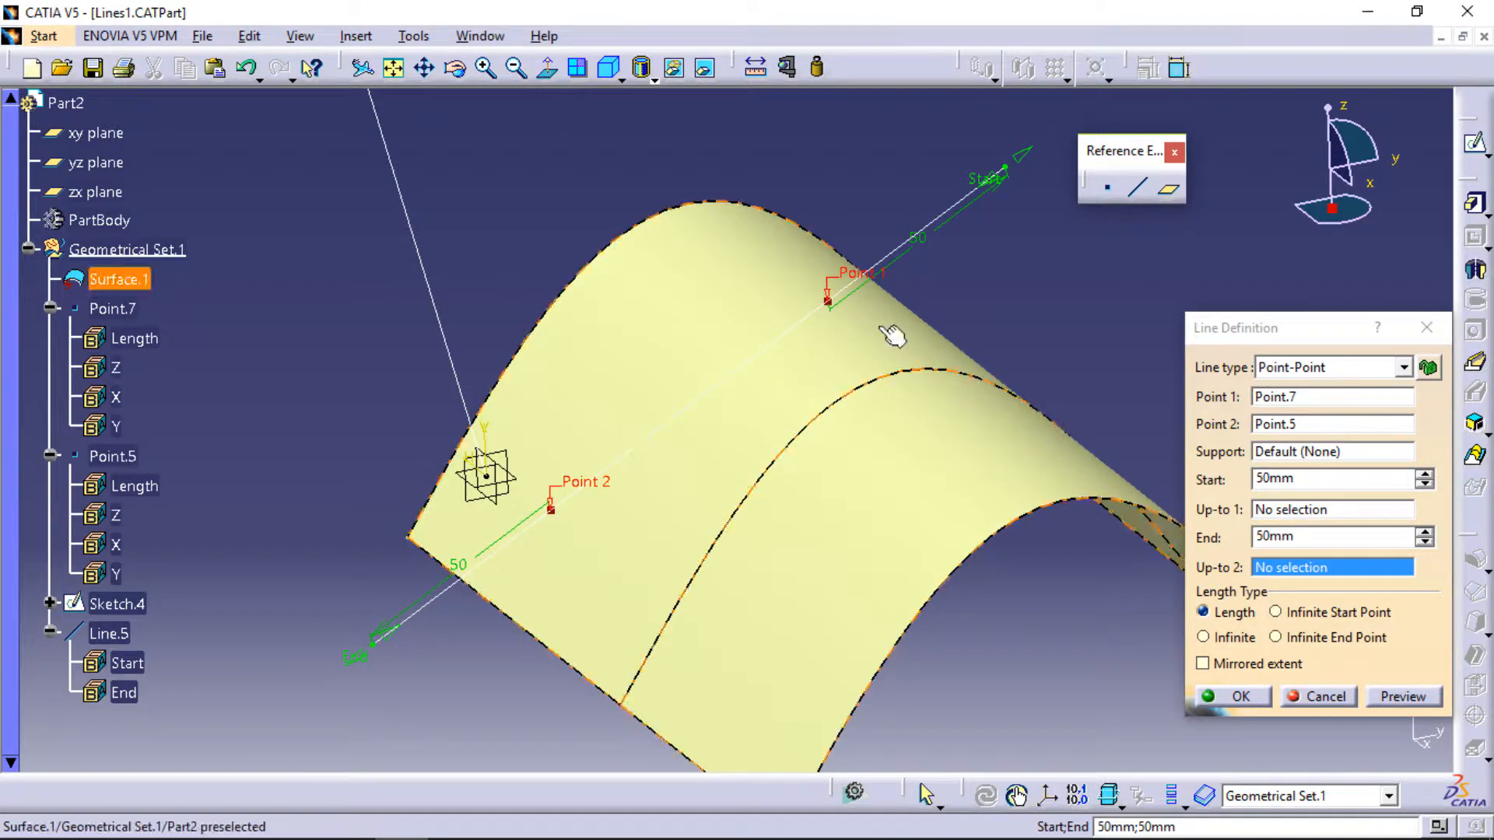
pyautogui.moveTo(550, 517)
pyautogui.write('0')
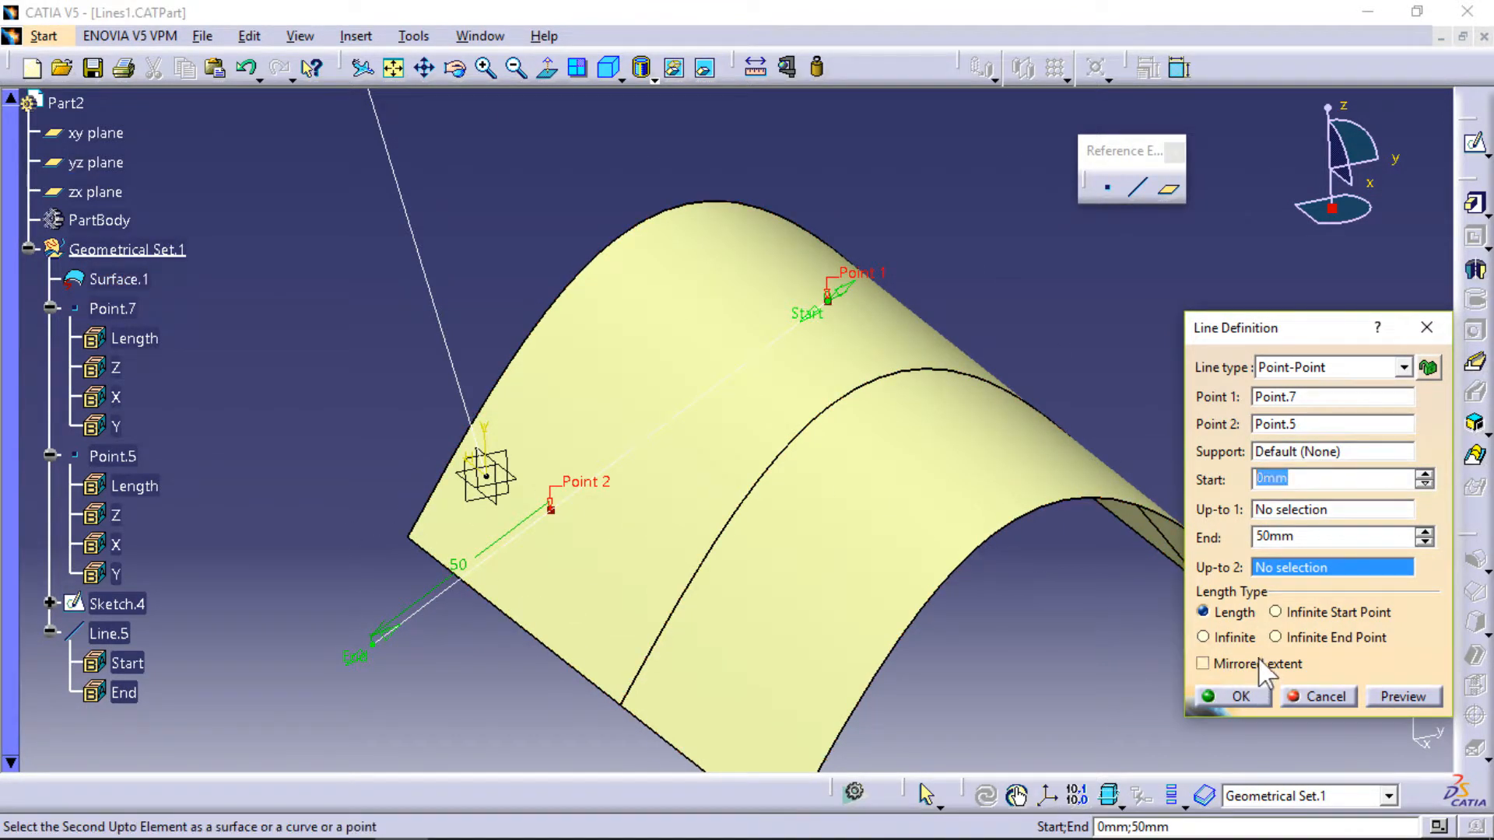
# Step: Make Line.5 extend mirrored 50 mm beyond both points, confirm it, and select it
pyautogui.click(1203, 664)
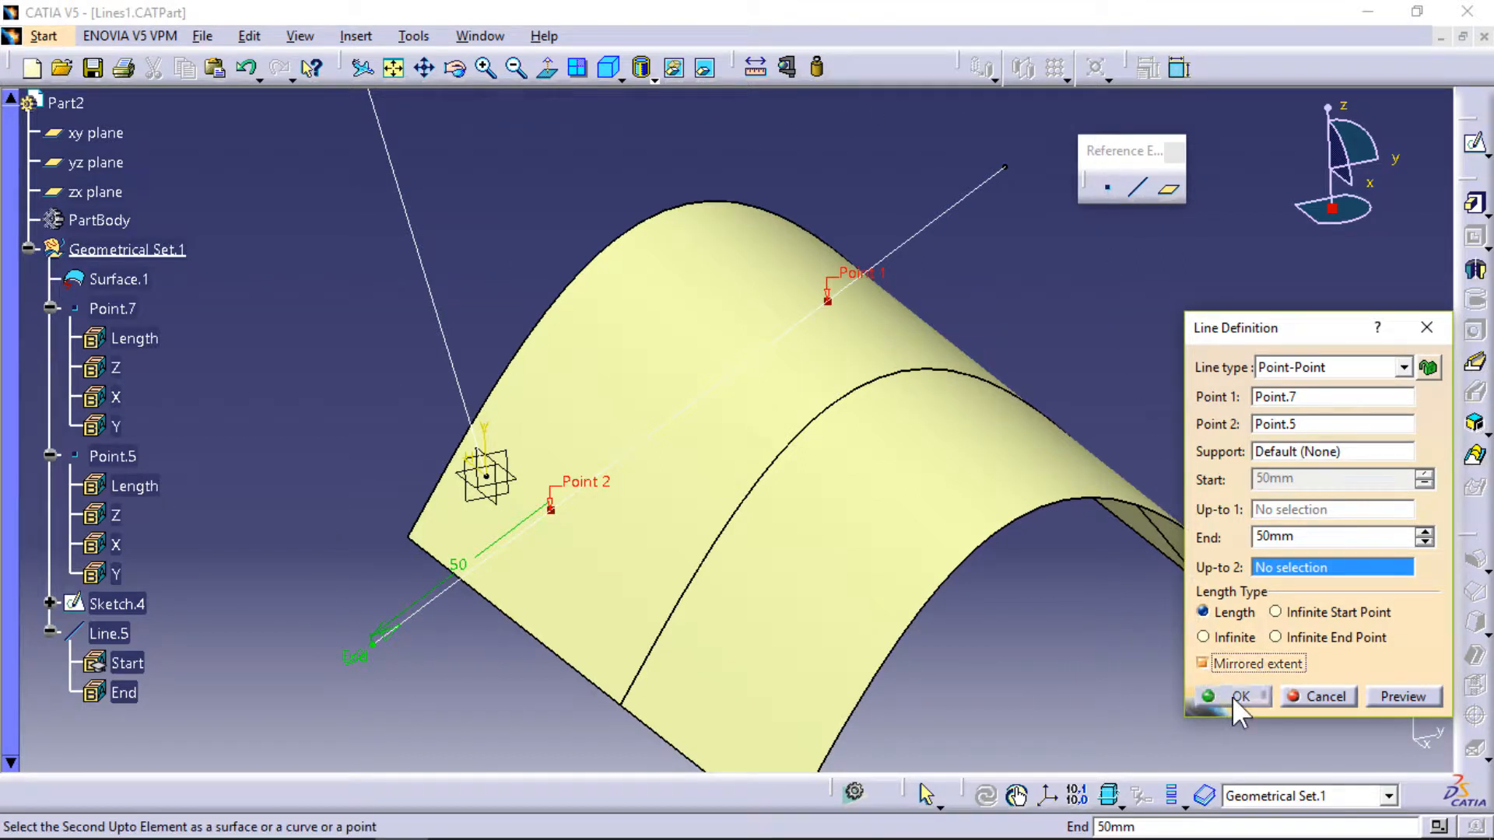
pyautogui.click(1235, 696)
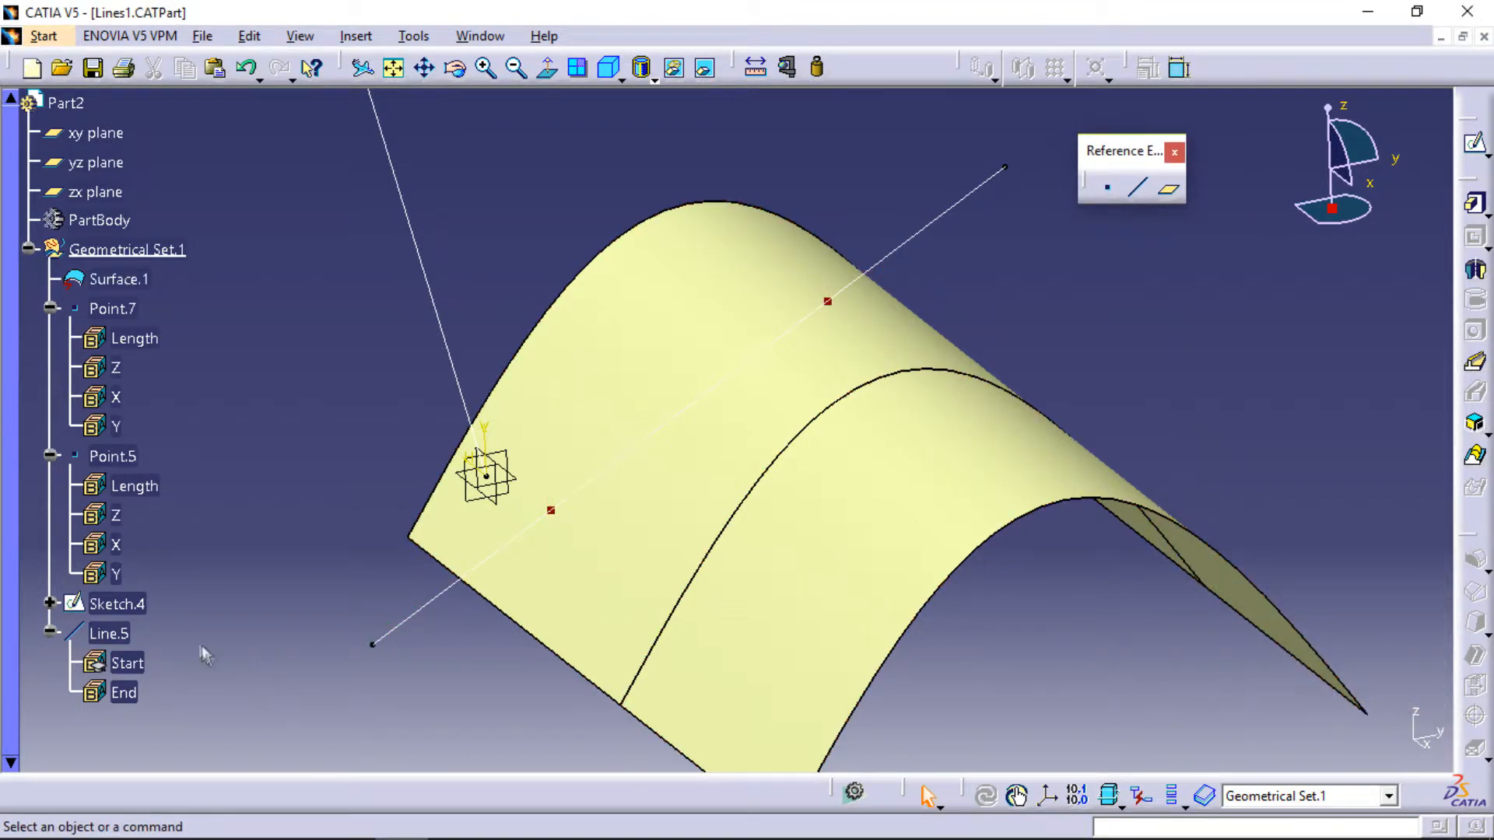
pyautogui.click(111, 633)
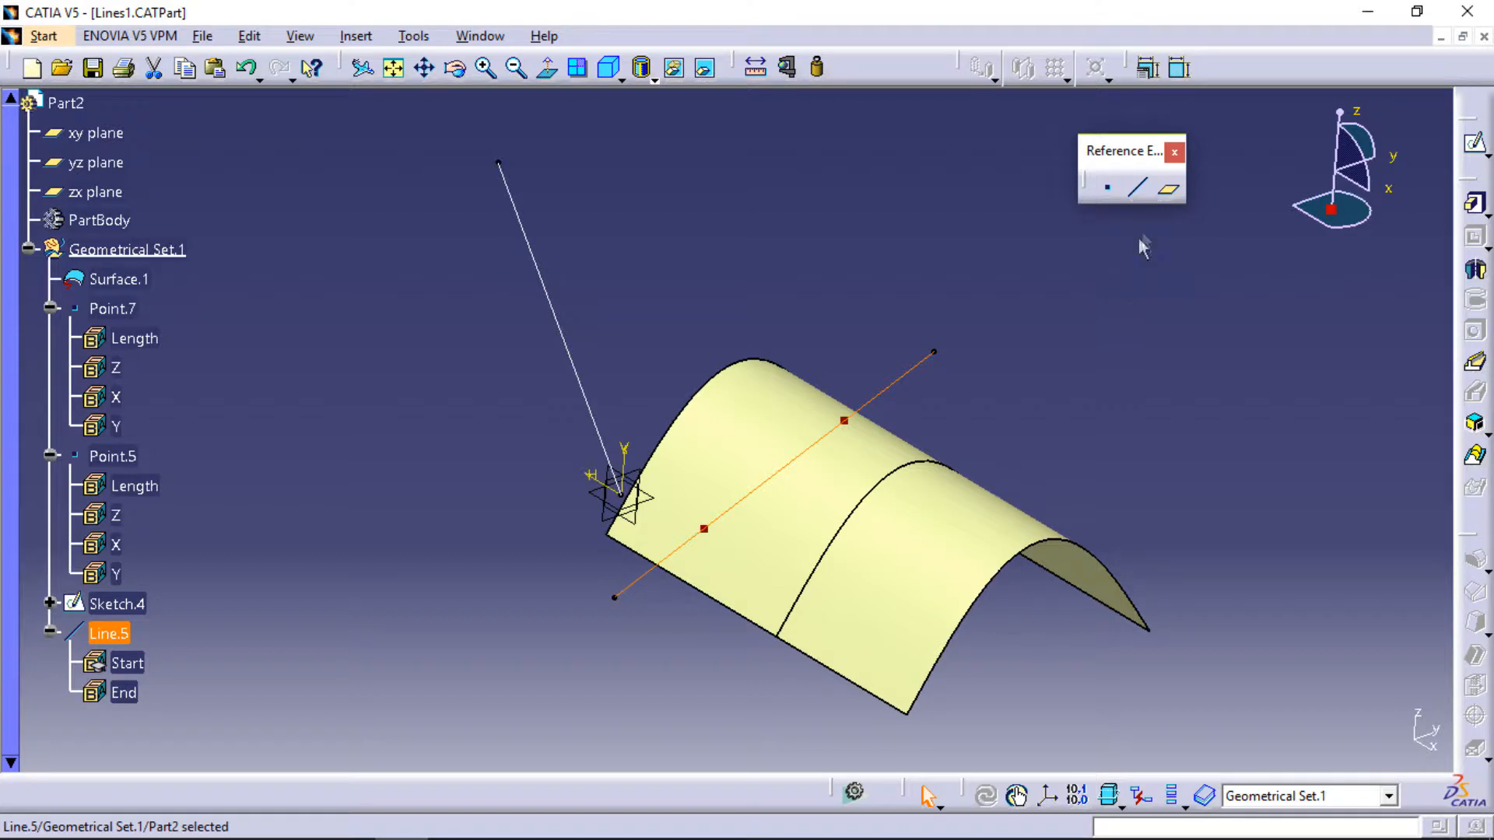
pyautogui.click(1139, 187)
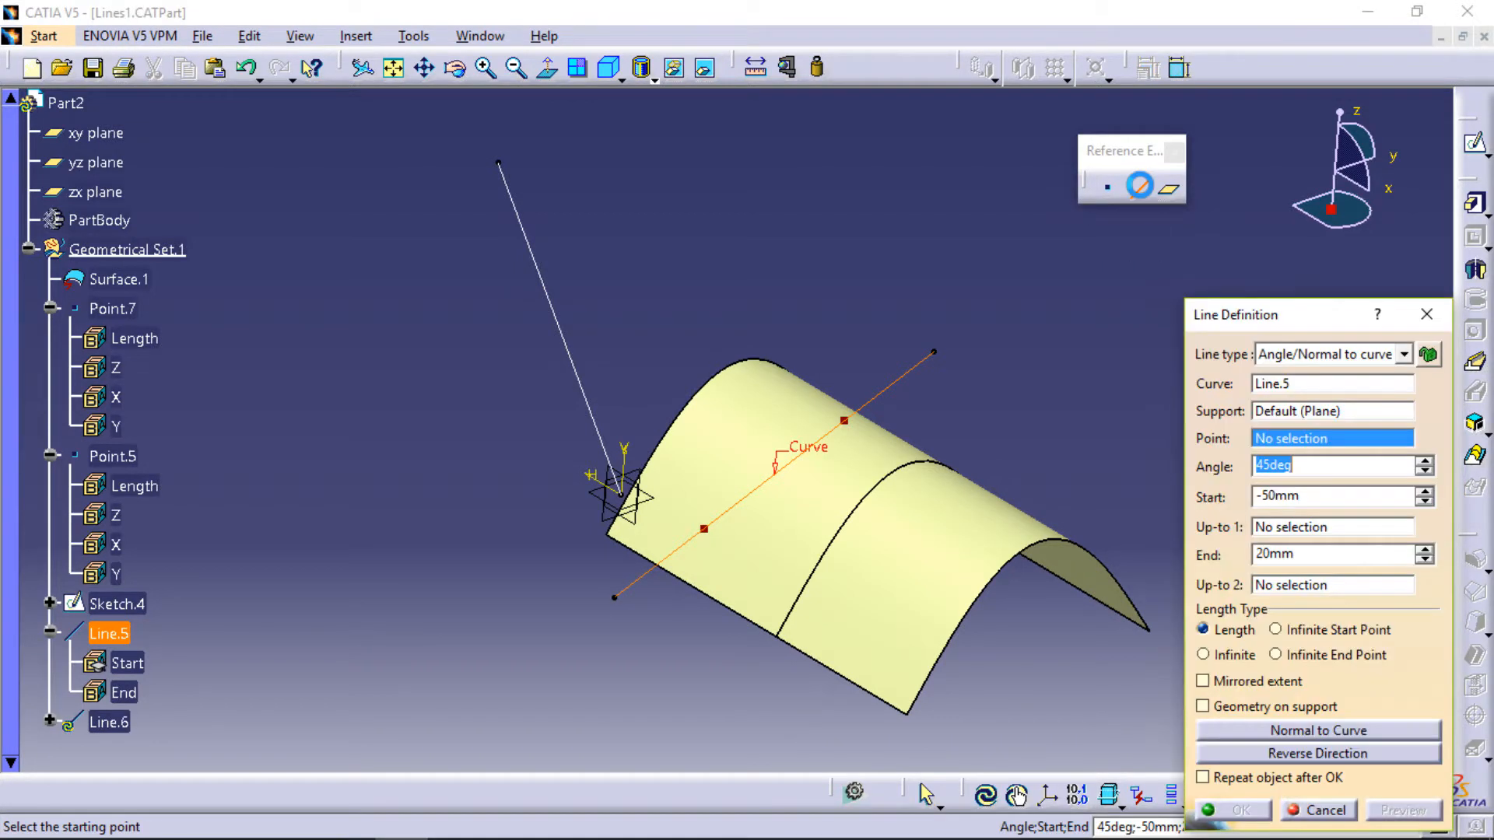
# Step: Switch the new line to Point-Direction from Point.7 along Sketch.4, with a 0 mm start
pyautogui.click(1403, 354)
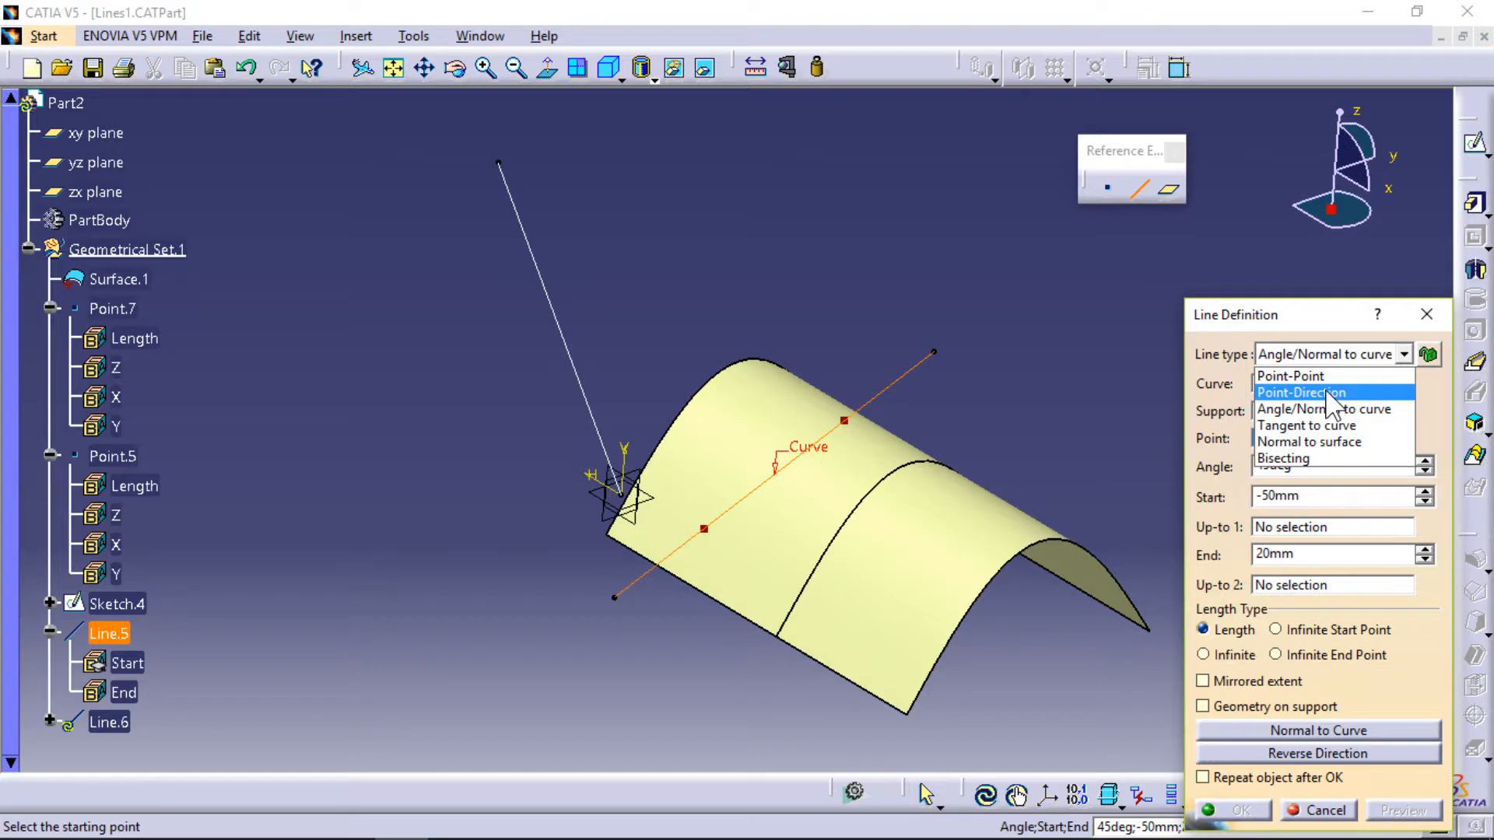
pyautogui.click(1301, 392)
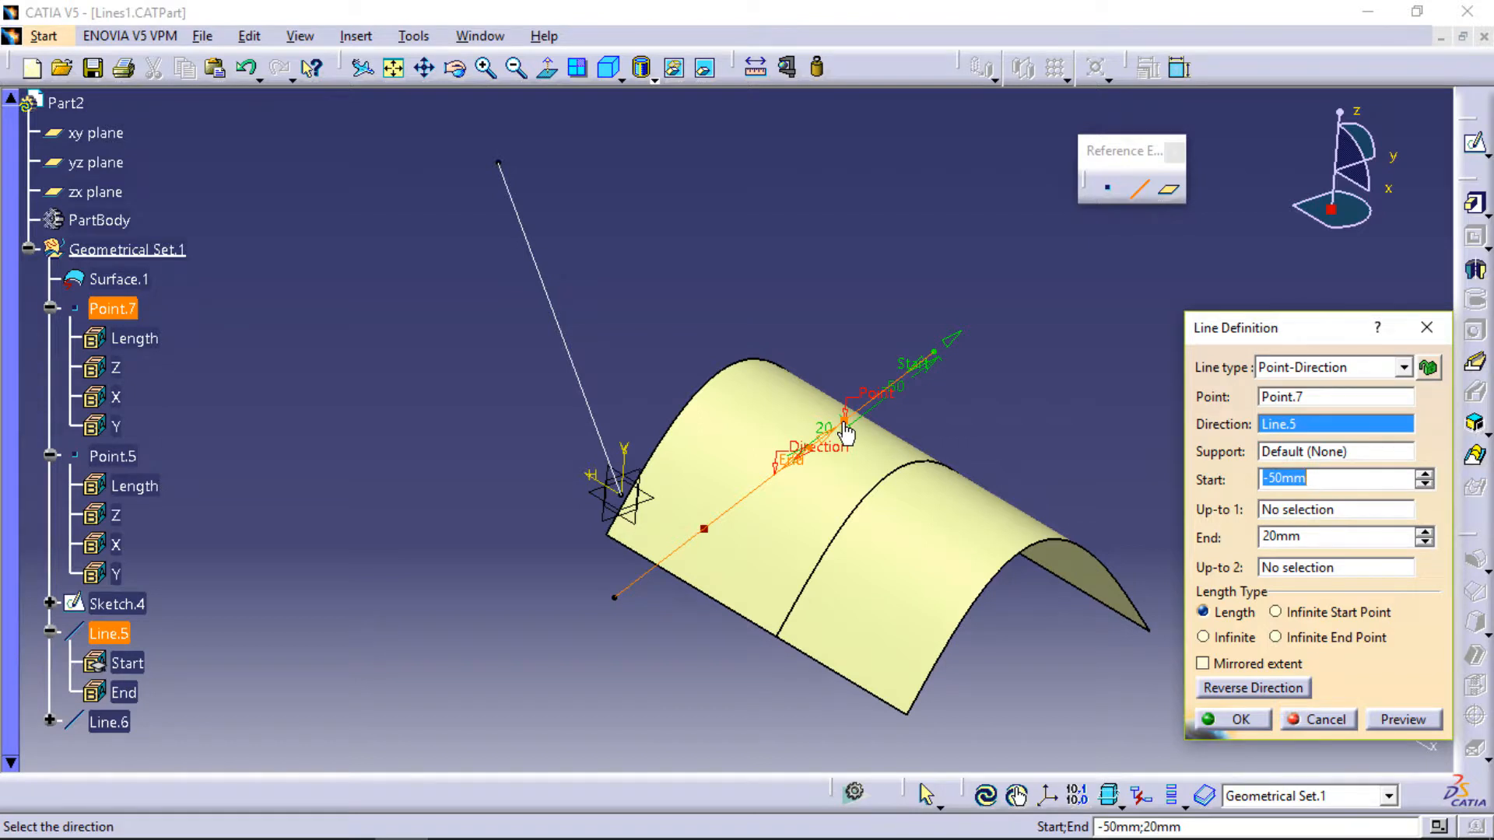
pyautogui.moveTo(569, 366)
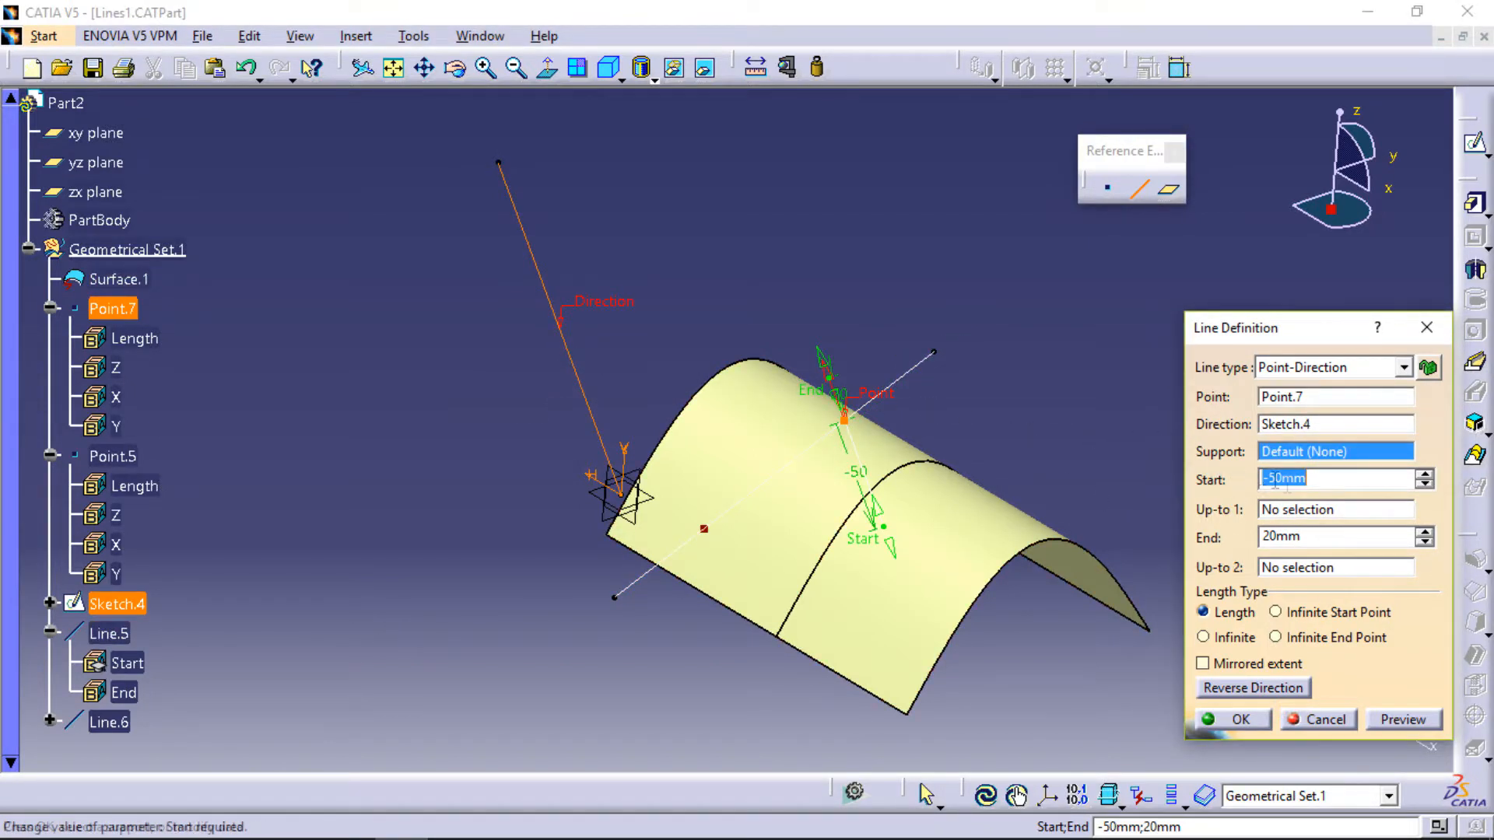
pyautogui.click(1322, 479)
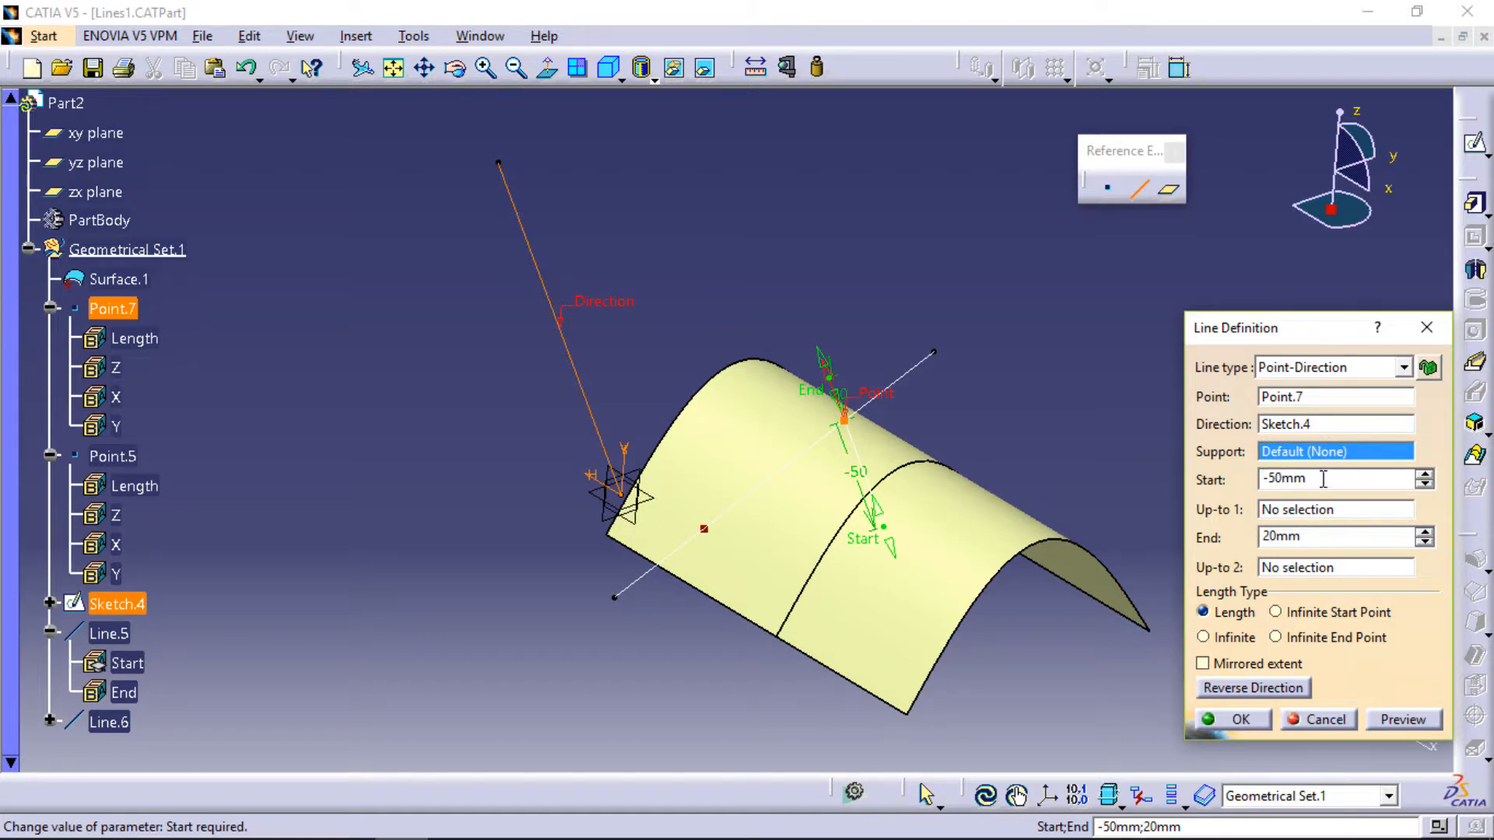
pyautogui.write('0mm')
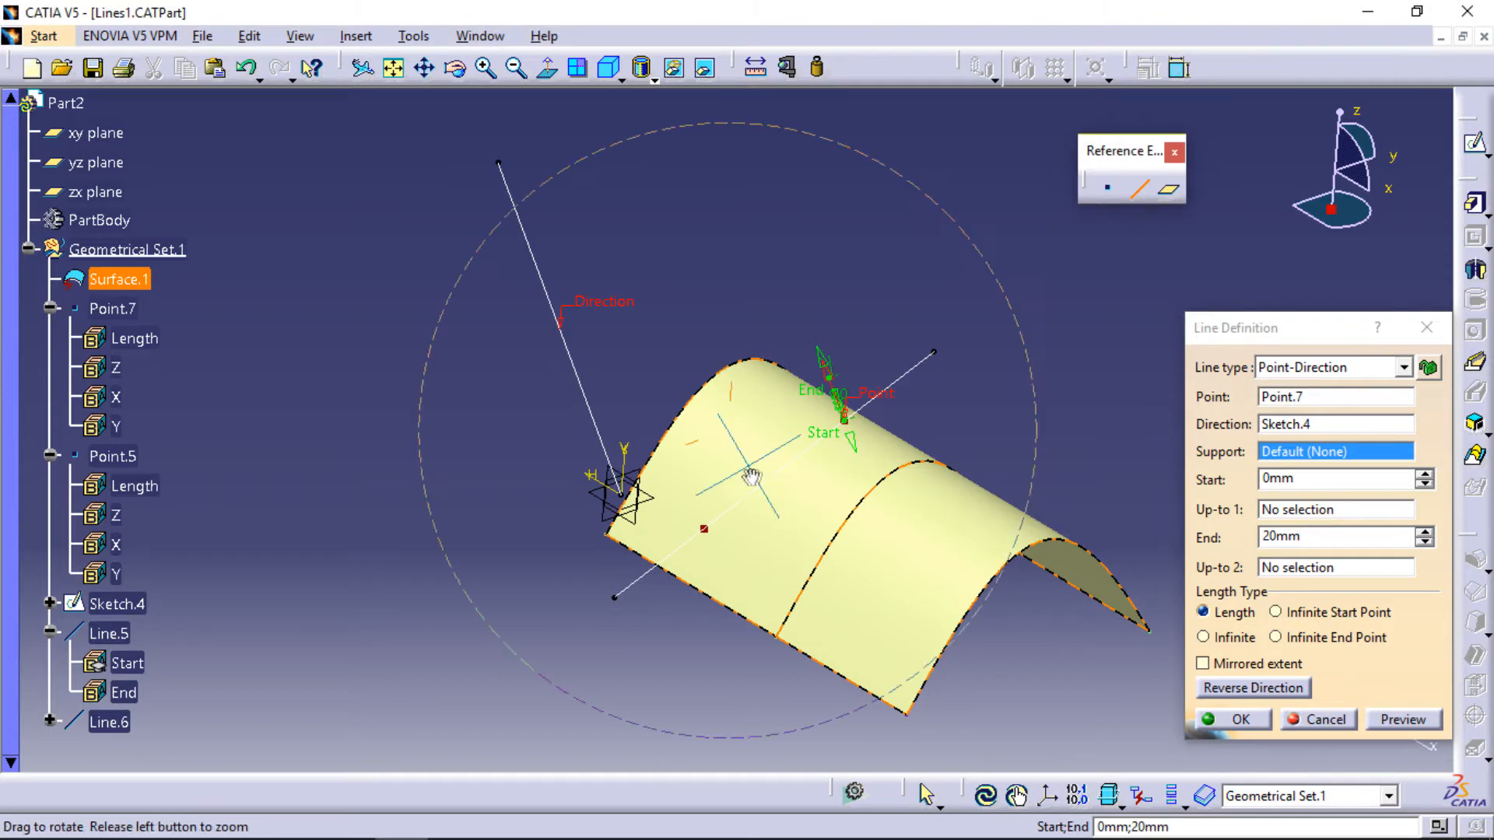
# Step: Rotate and zoom in on the surface to inspect the 20 mm line preview
pyautogui.moveTo(751, 476); pyautogui.dragTo(811, 405)
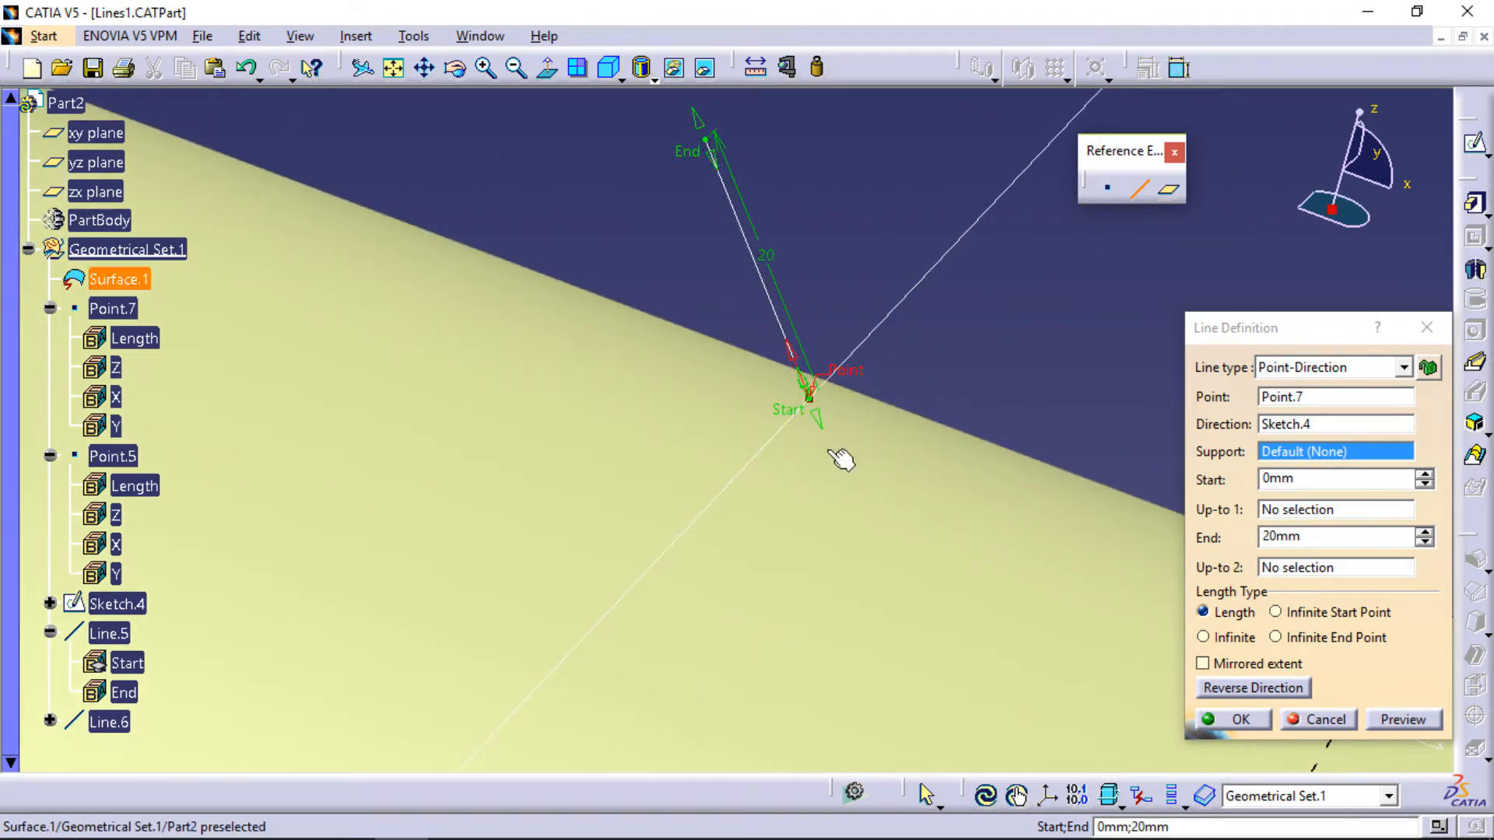
pyautogui.moveTo(938, 555)
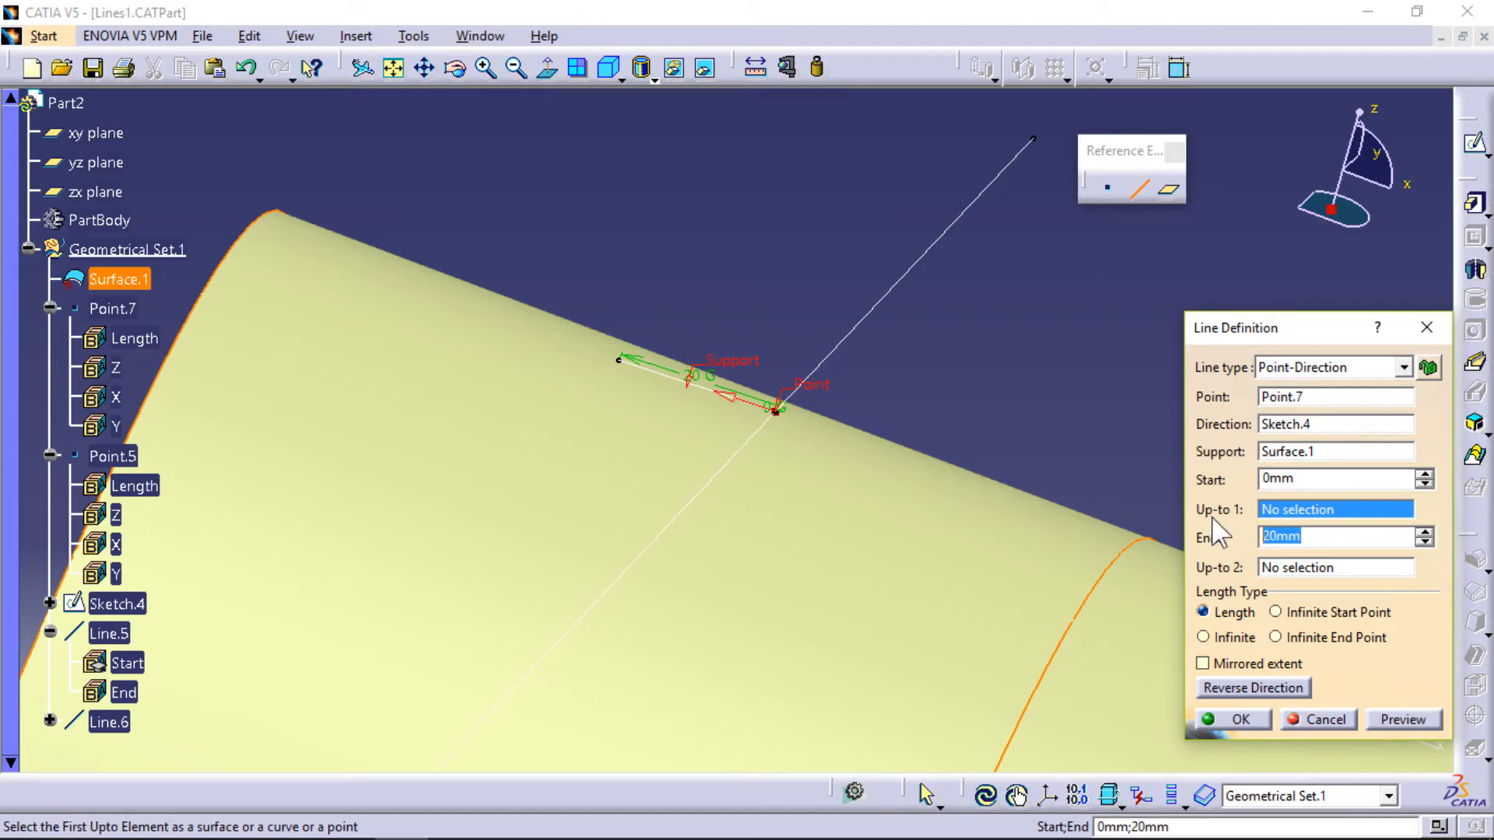
# Step: Set the line to run from 30 mm to 40 mm, confirm Line.6, and select it
pyautogui.write('40')
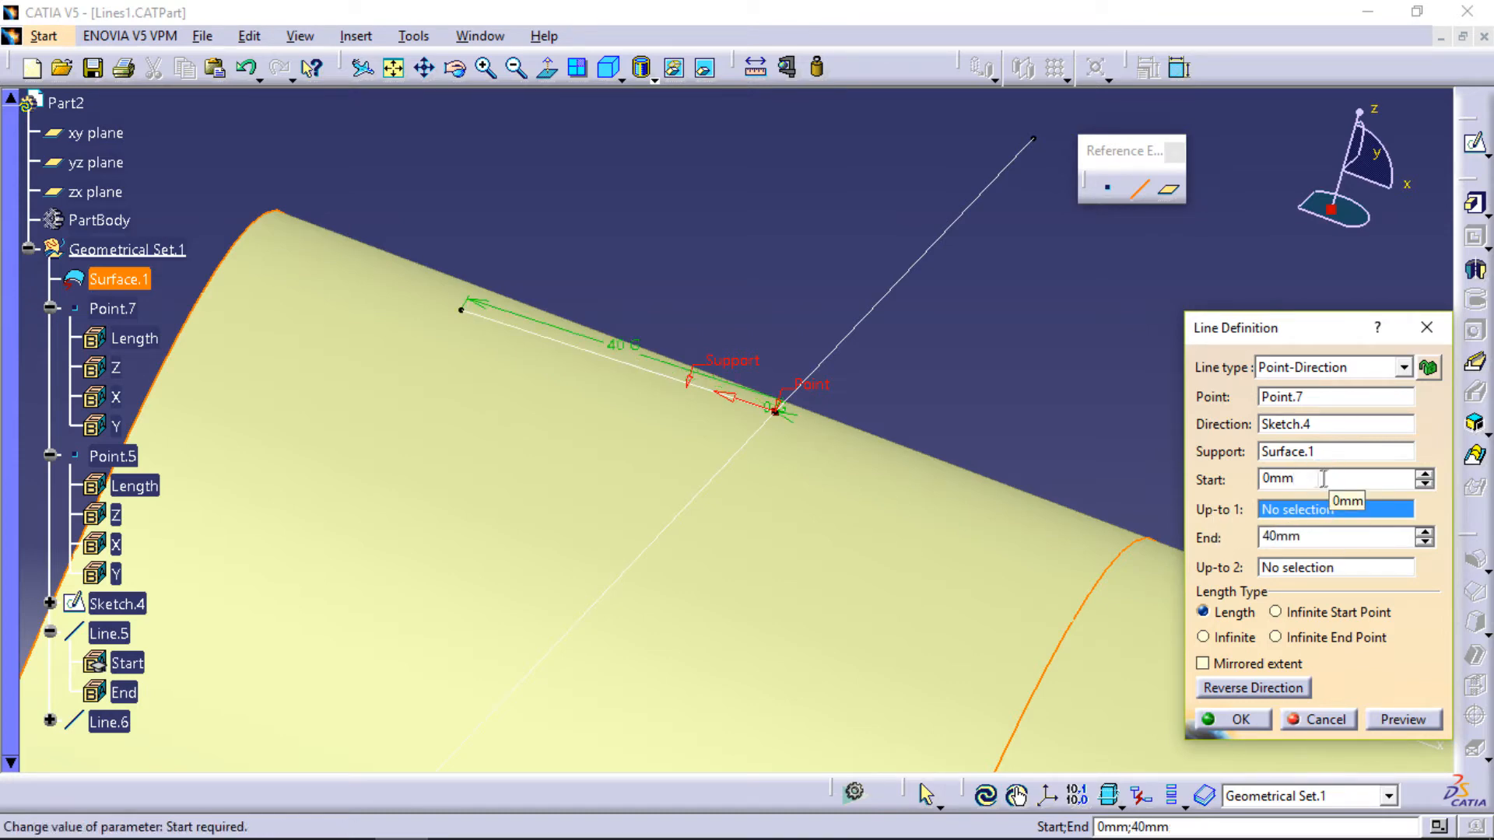
pyautogui.write('30')
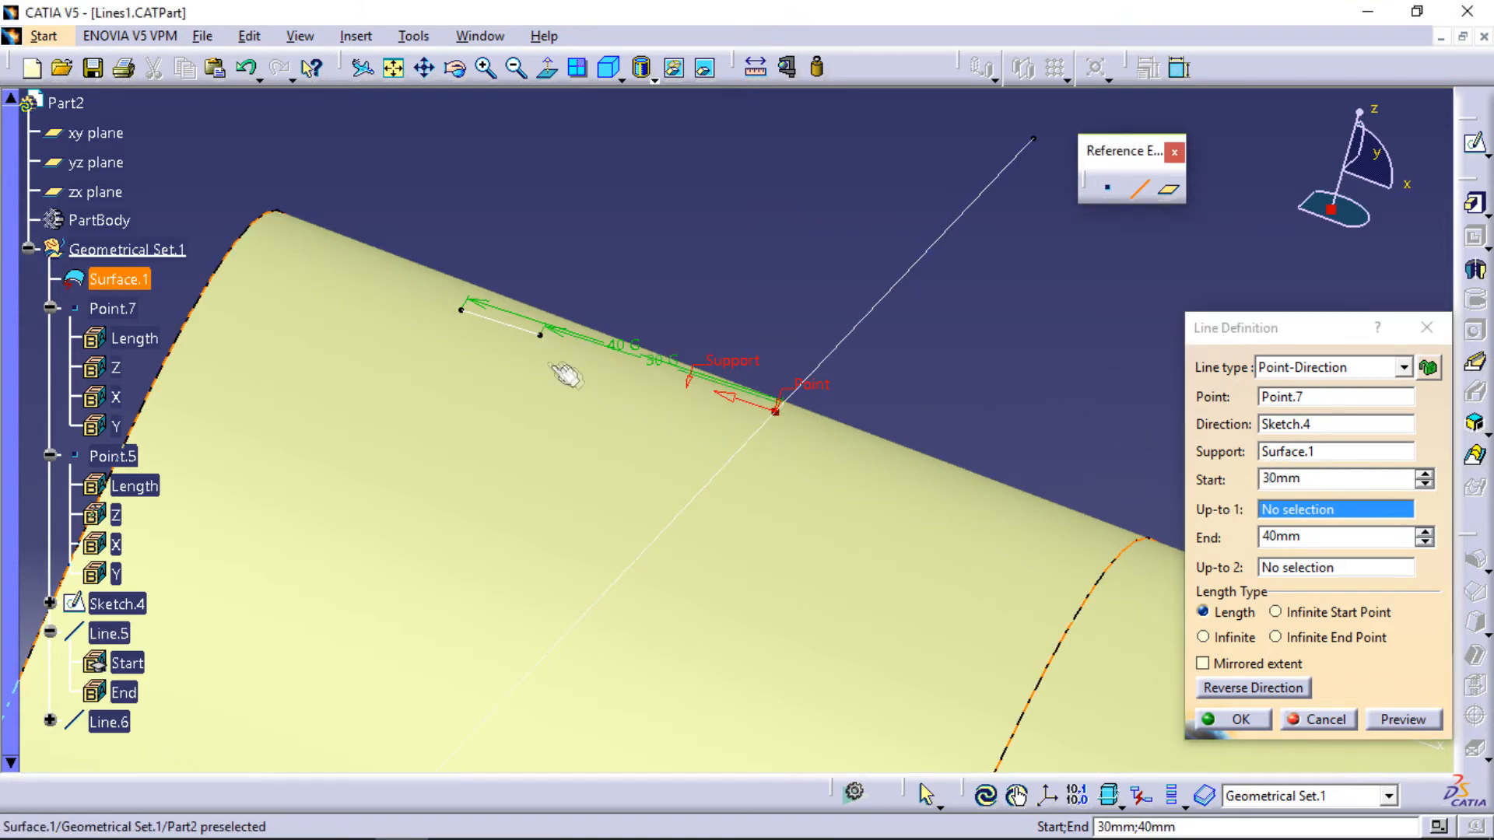
pyautogui.moveTo(777, 454)
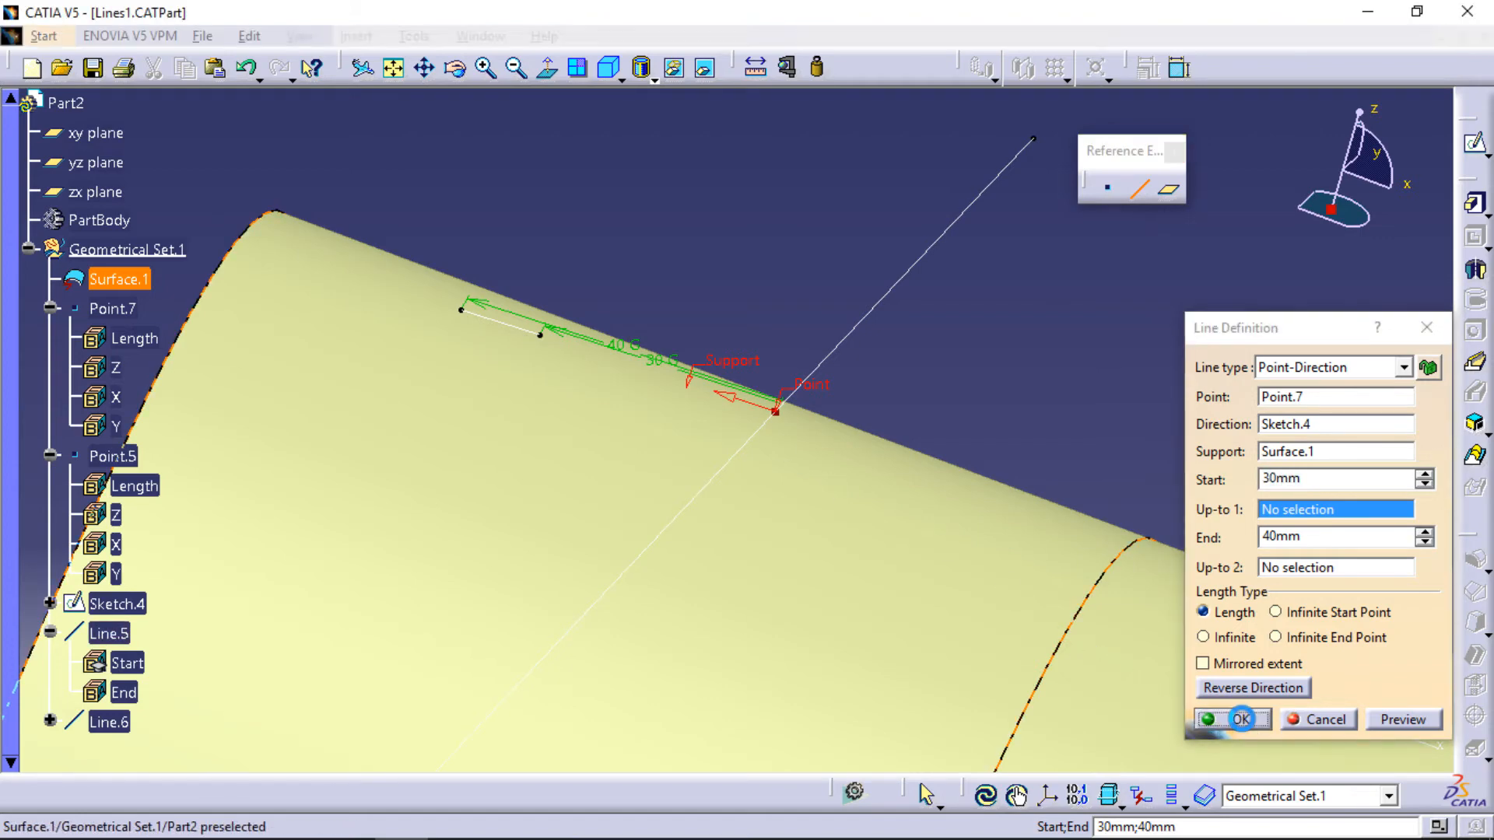
pyautogui.click(1241, 719)
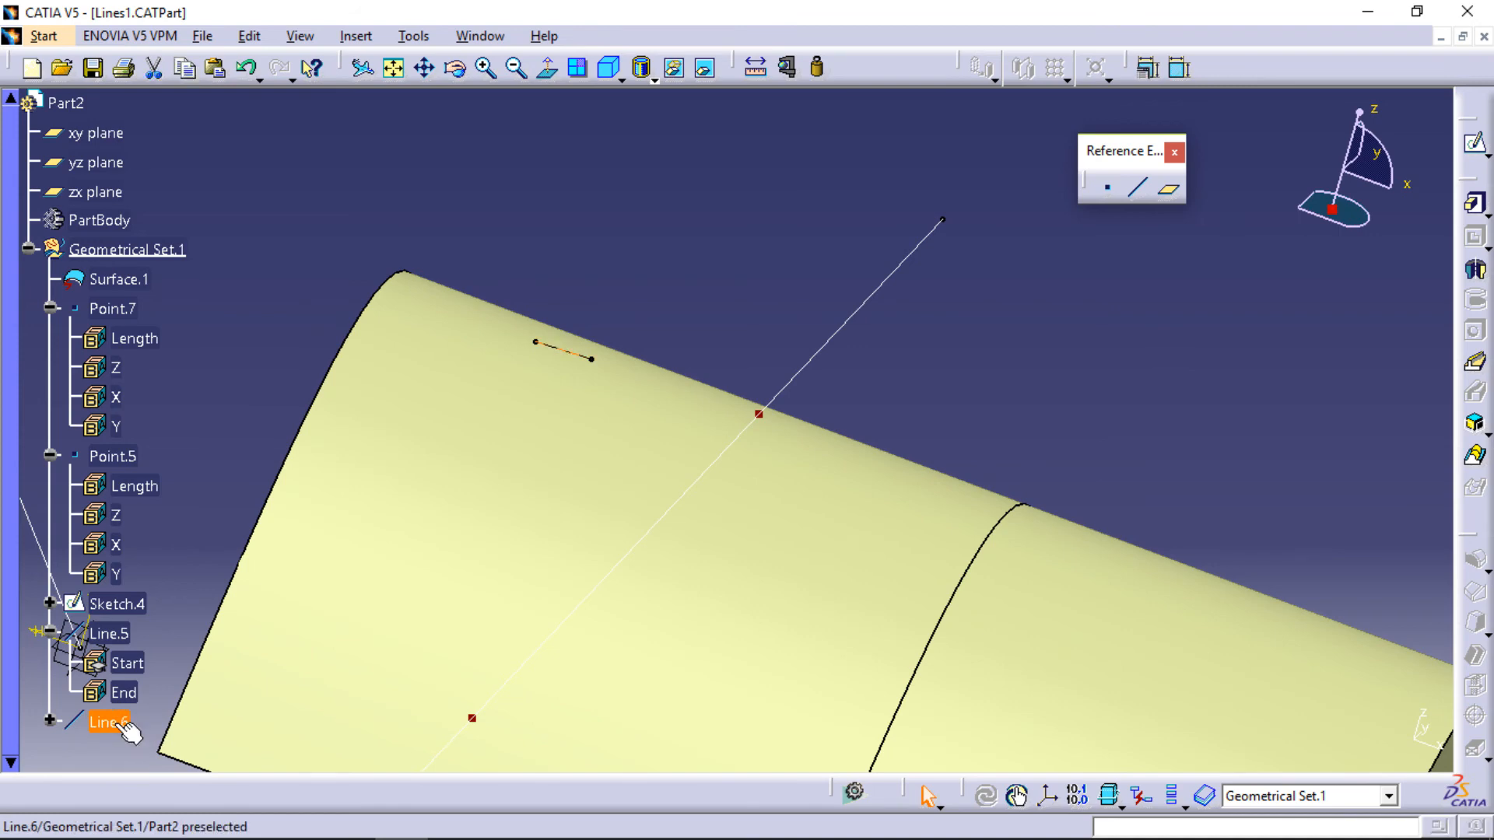
pyautogui.click(107, 721)
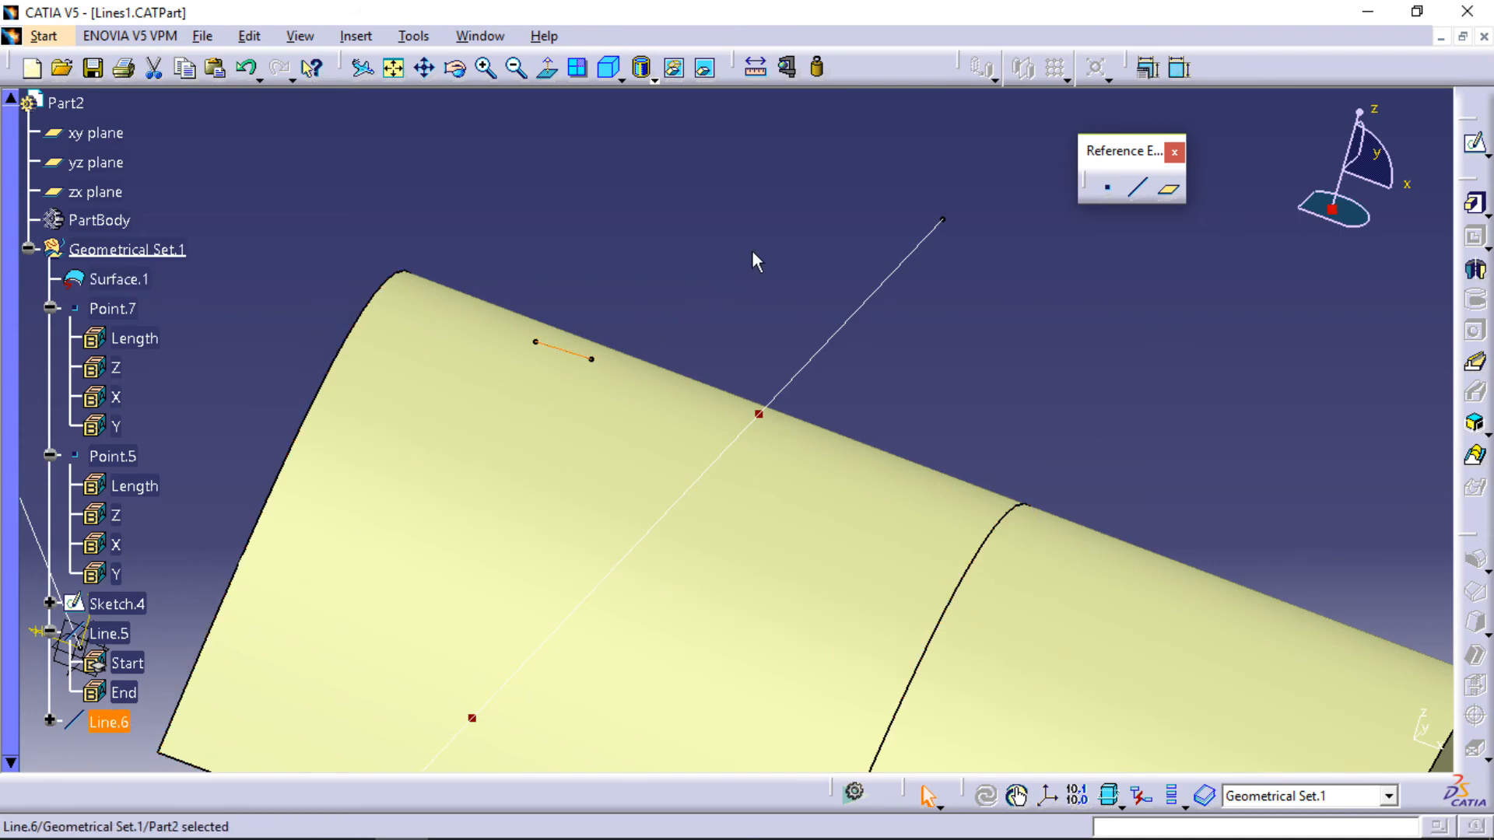